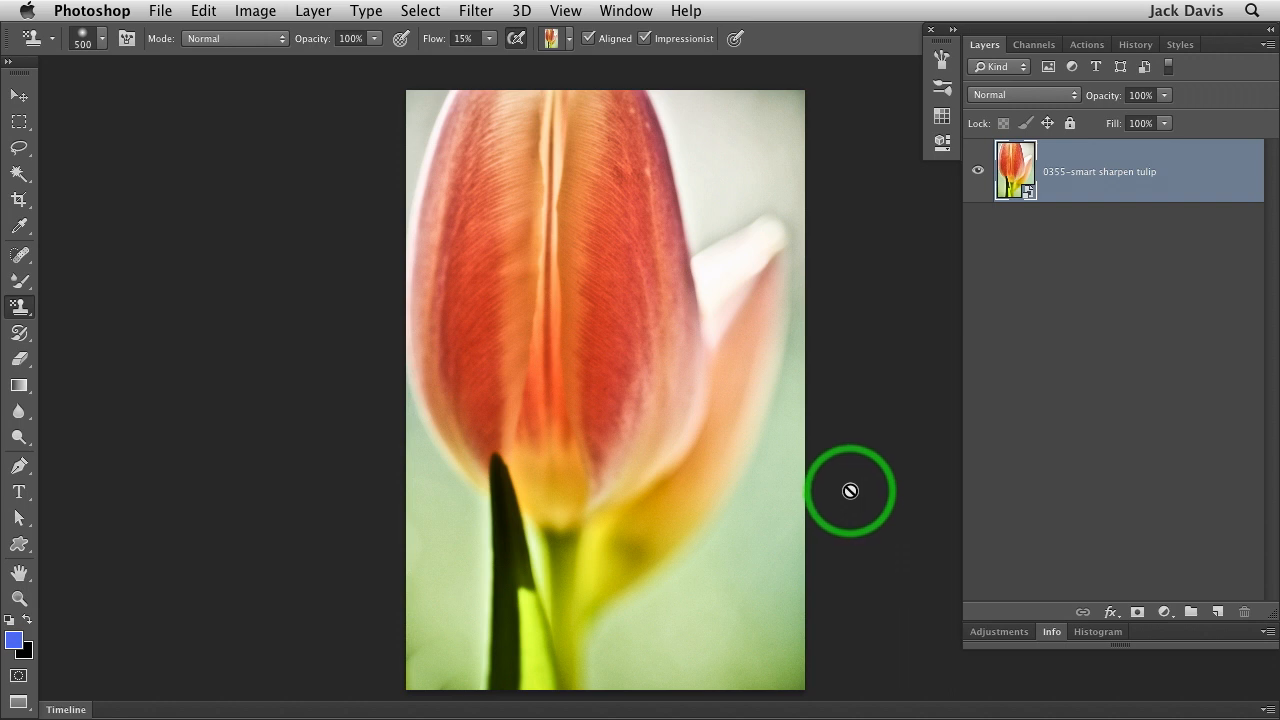
{"action": "mouse_move", "coordinate": [785, 488]}
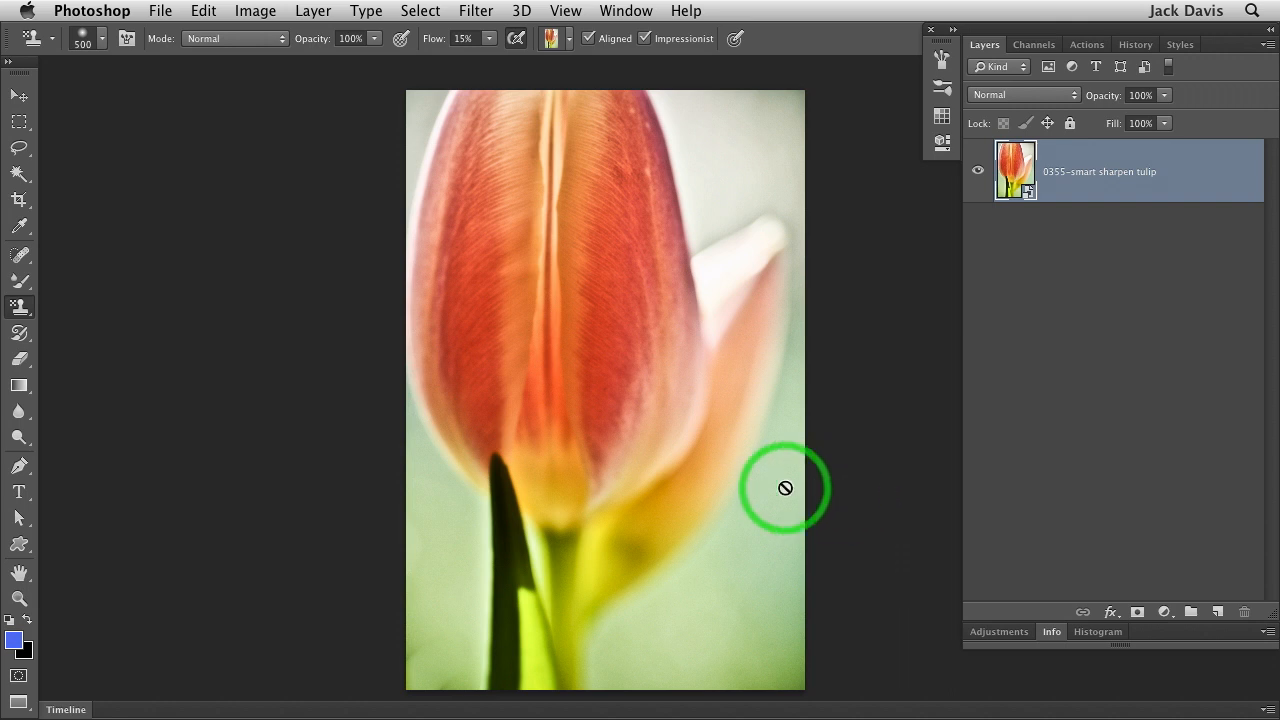
{"action": "mouse_move", "coordinate": [943, 379]}
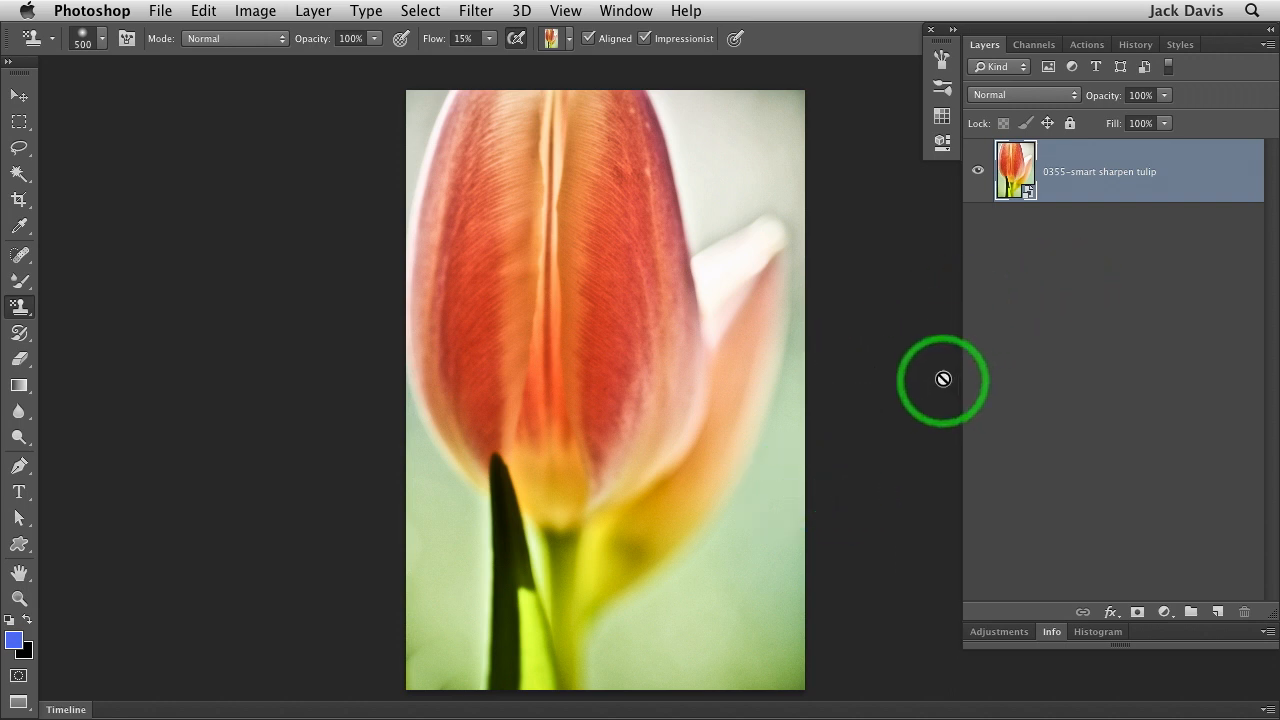
{"action": "mouse_move", "coordinate": [915, 375]}
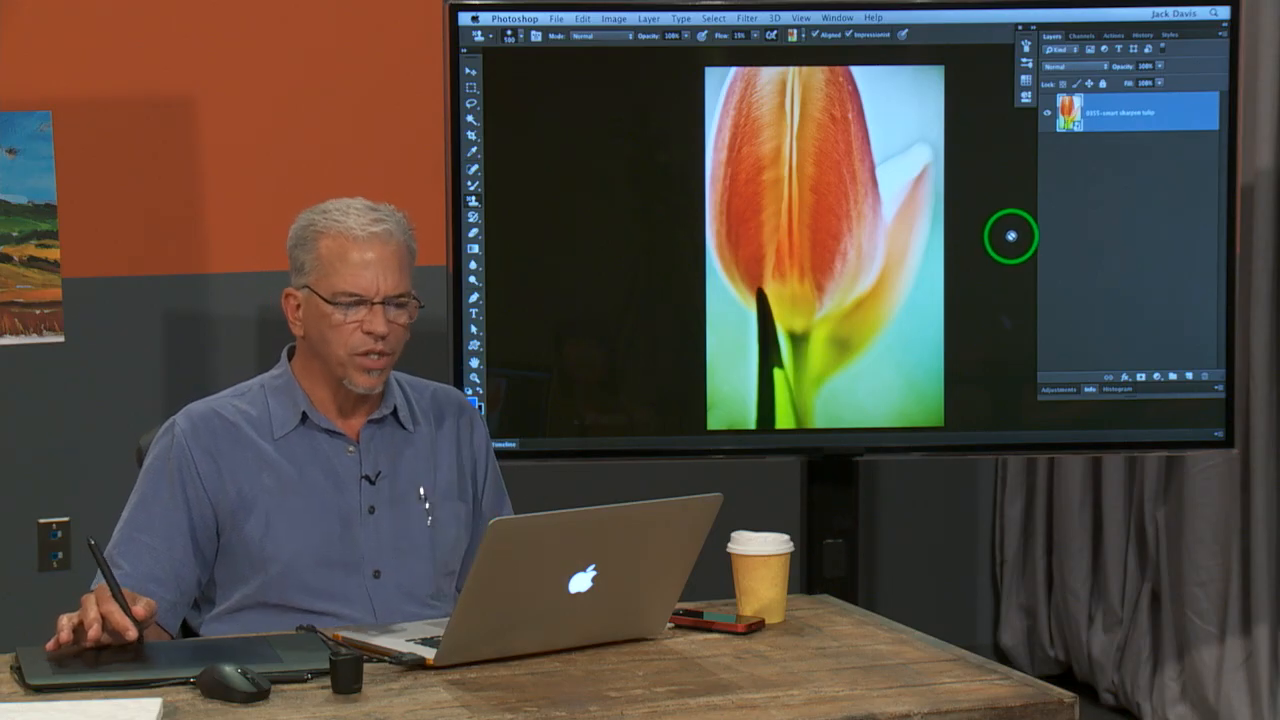
{"action": "mouse_move", "coordinate": [1097, 253]}
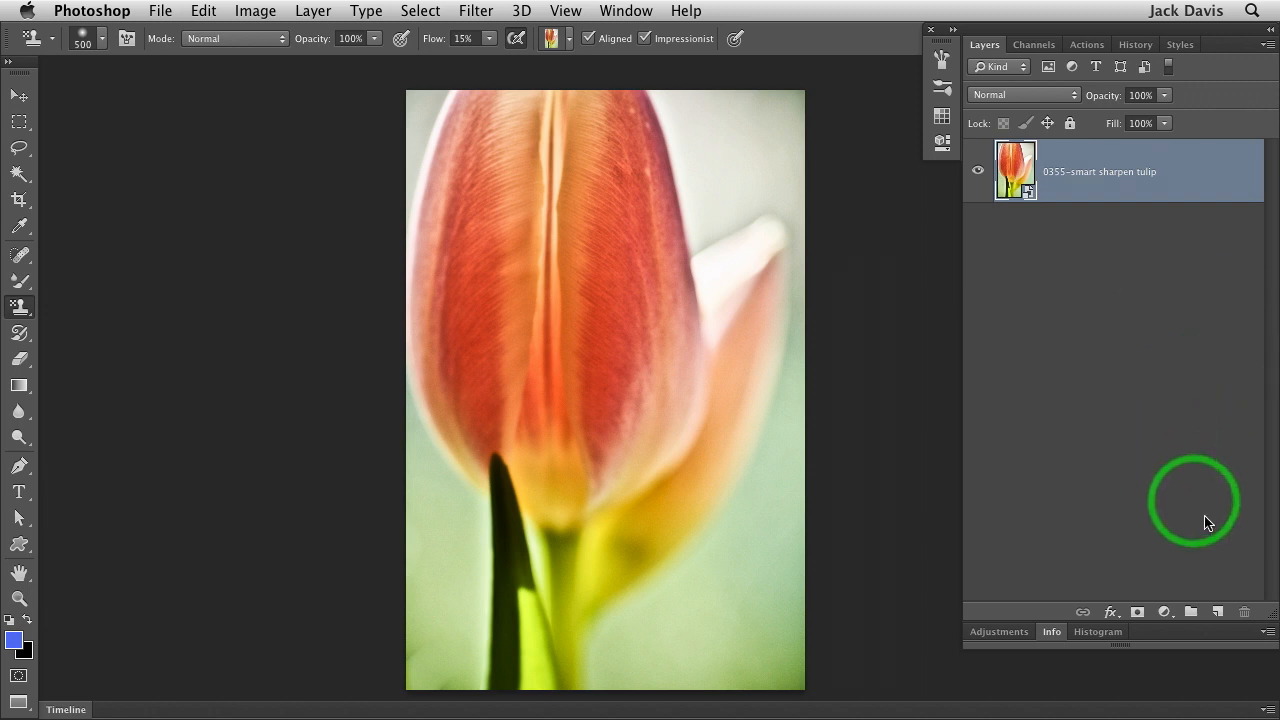
{"action": "mouse_move", "coordinate": [1063, 296]}
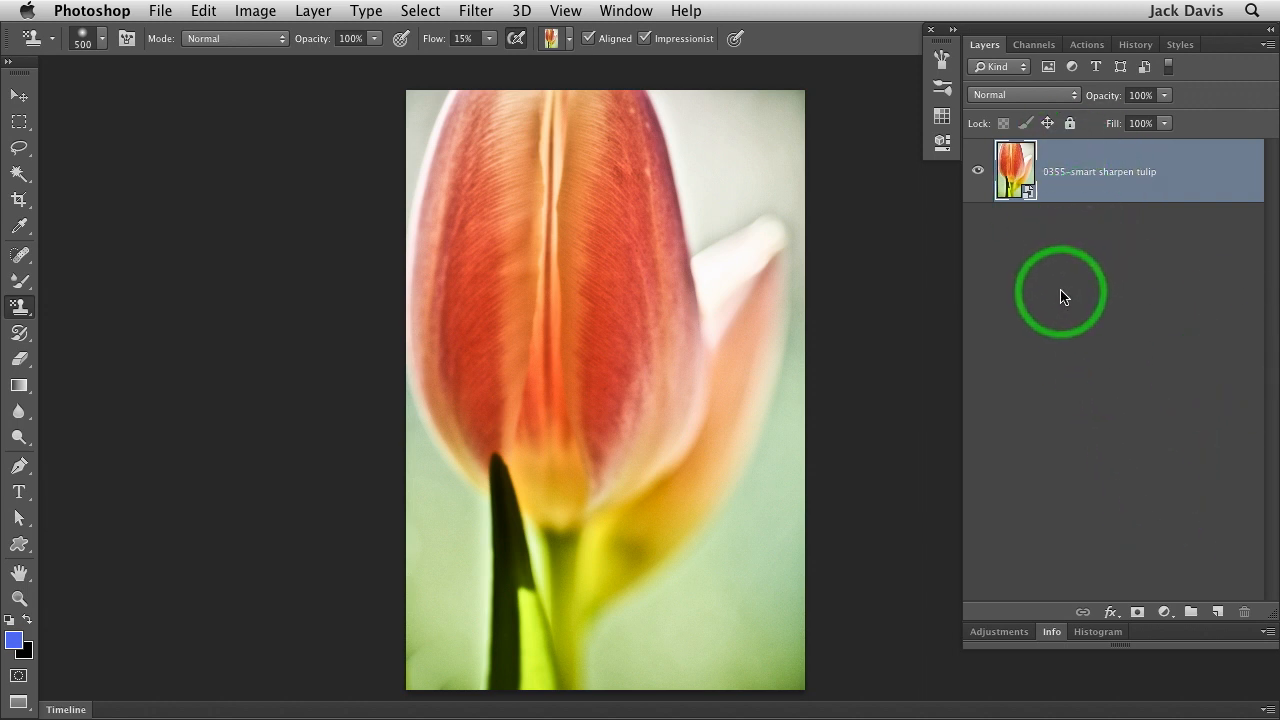
{"action": "mouse_move", "coordinate": [1088, 302]}
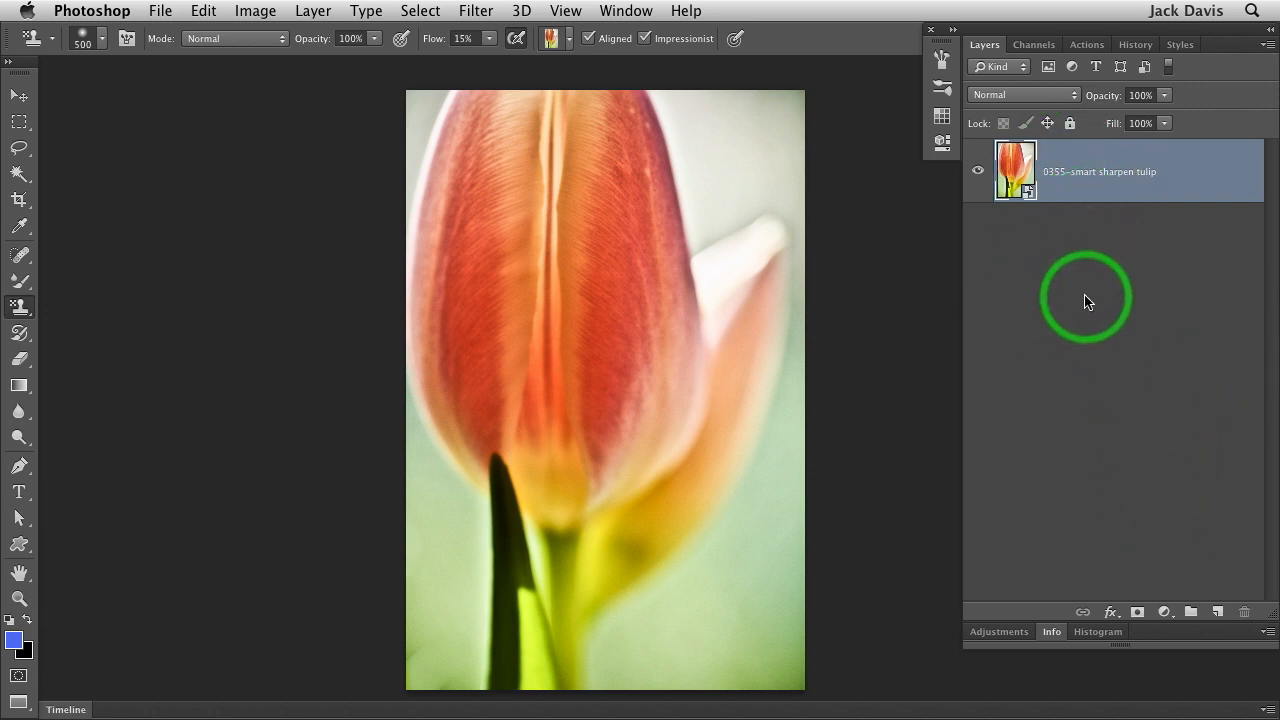
{"action": "mouse_move", "coordinate": [1068, 303]}
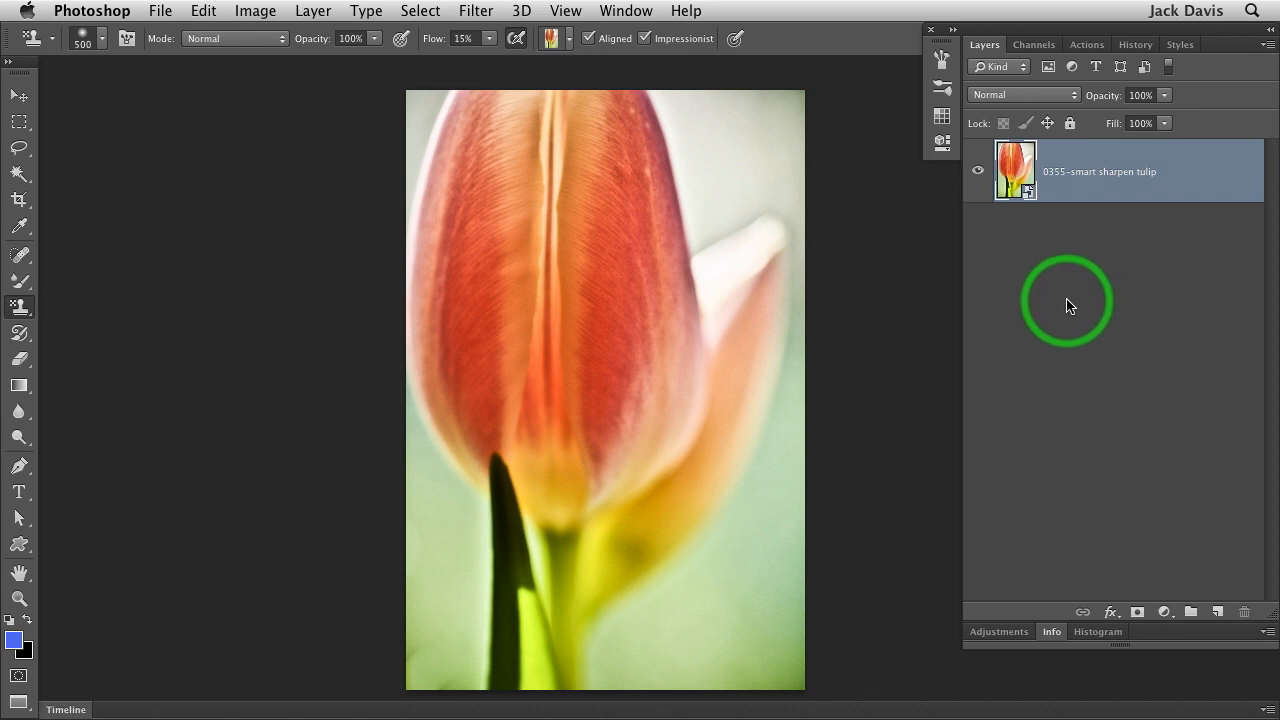
{"action": "mouse_move", "coordinate": [1067, 297]}
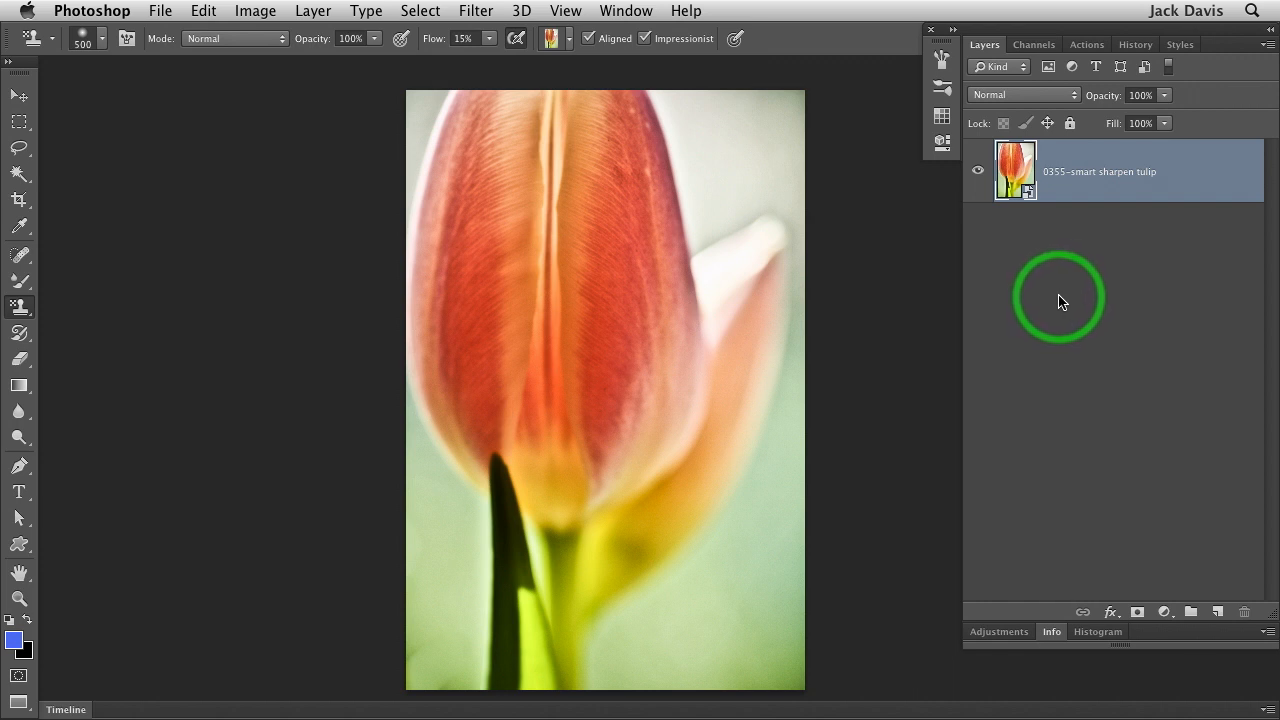
{"action": "mouse_move", "coordinate": [1058, 305]}
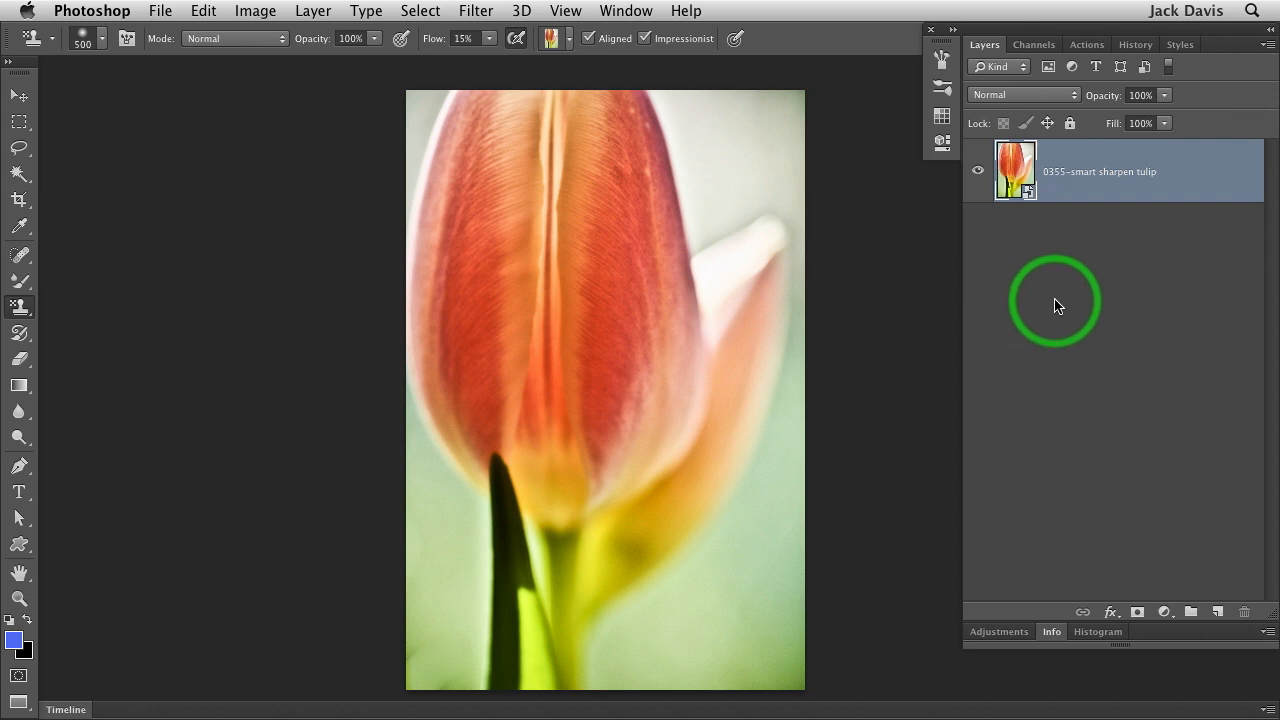
{"action": "mouse_move", "coordinate": [1205, 518]}
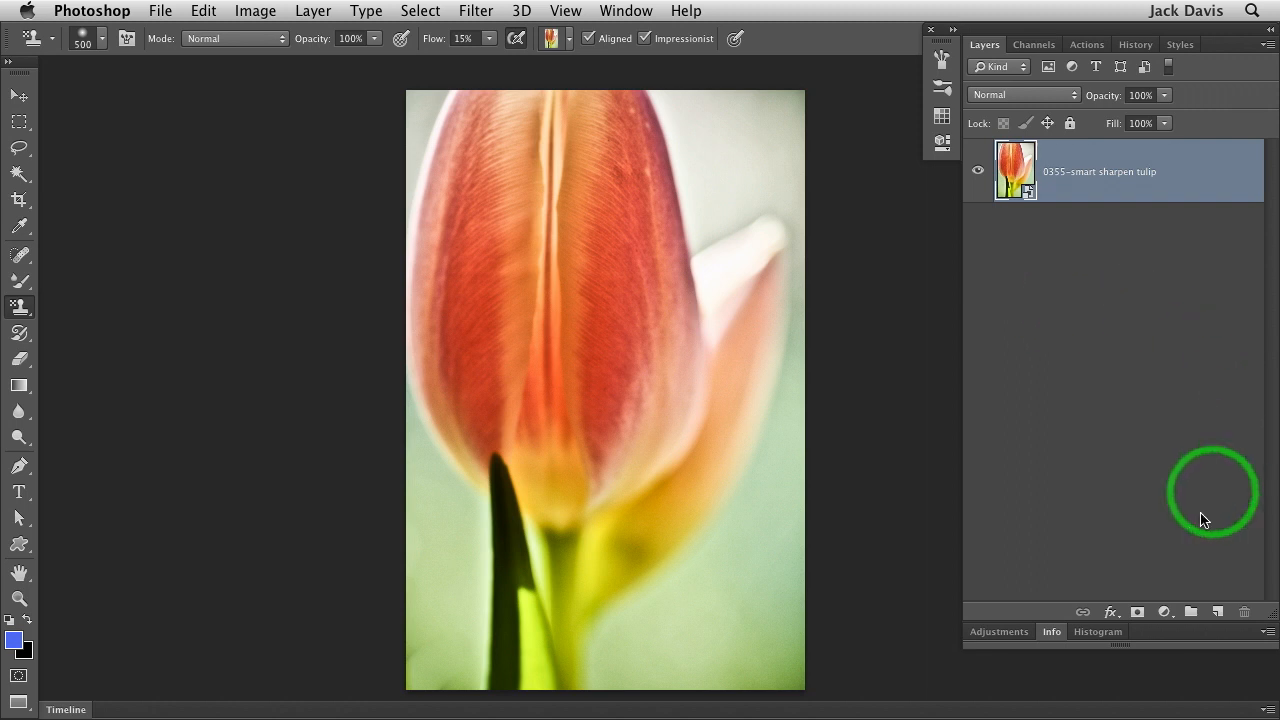
Open the Create New Fill or Adjustment Layer menu in the Layers panel
{"action": "left_click", "coordinate": [1163, 611]}
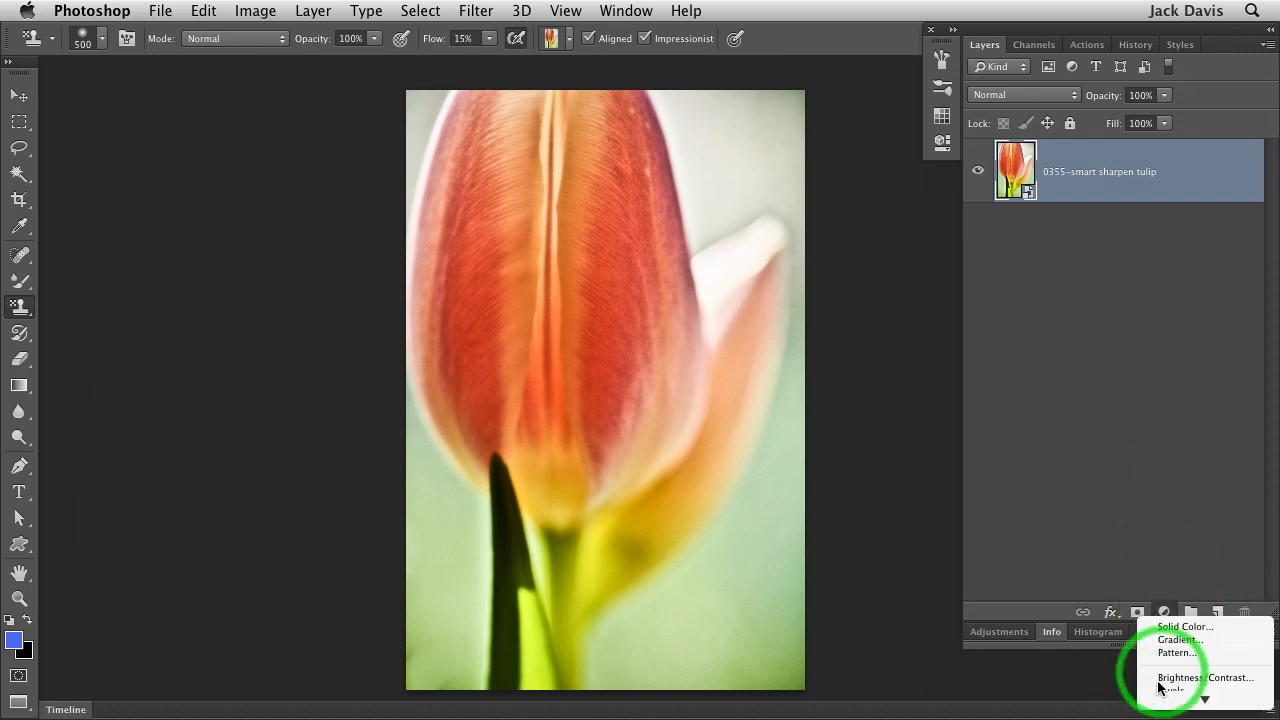
Add a Pattern Fill layer using the Wow-Watercolor Background paper pattern
{"action": "left_click", "coordinate": [1176, 652]}
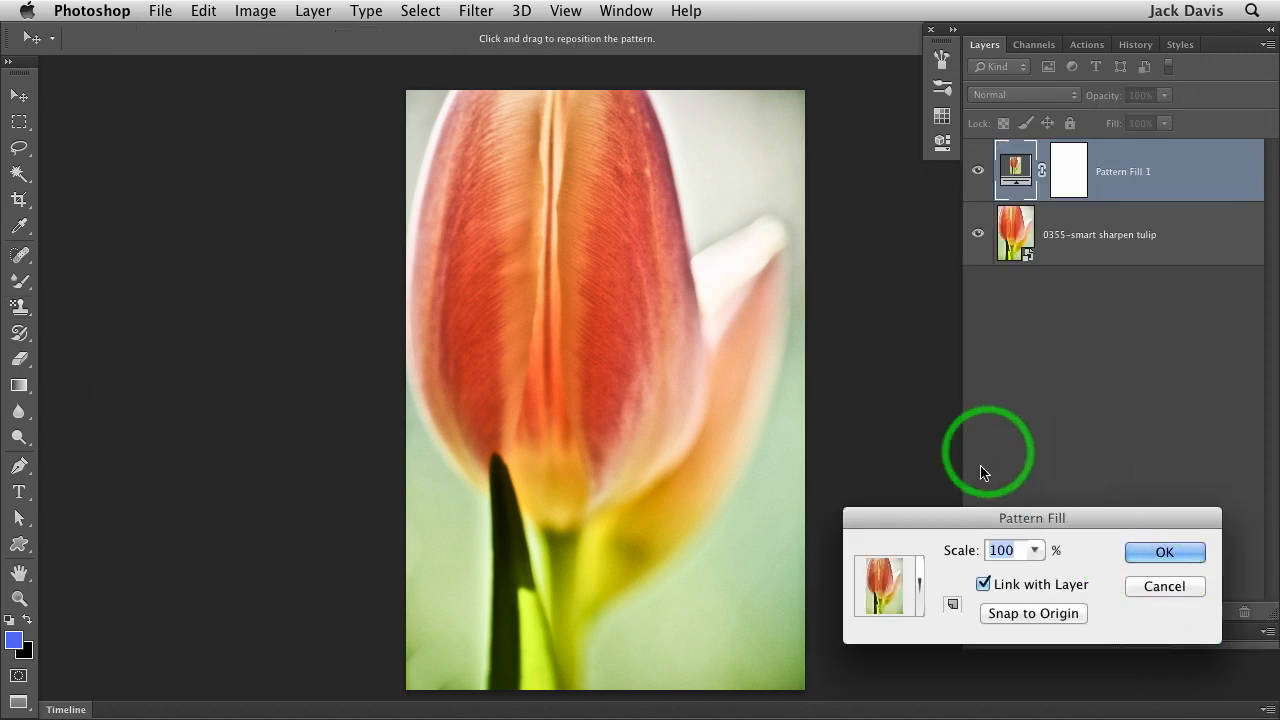
{"action": "left_click_drag", "start_coordinate": [1031, 517], "coordinate": [847, 149]}
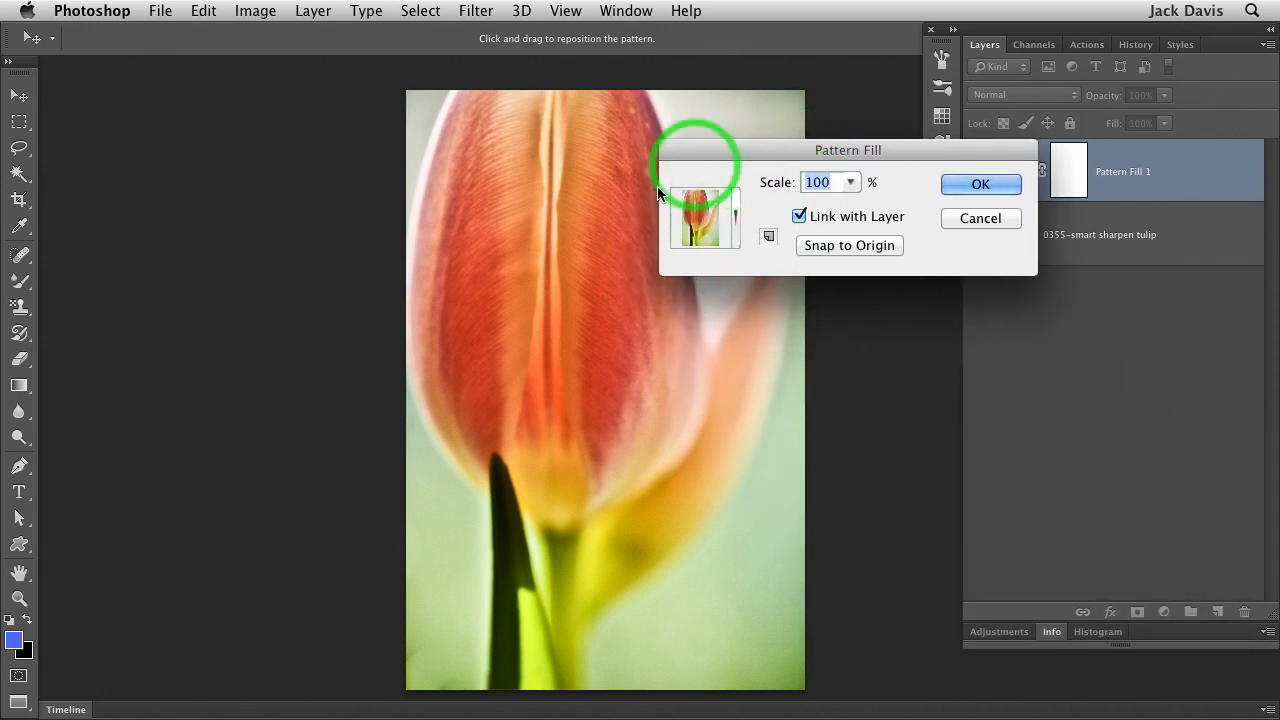
{"action": "left_click", "coordinate": [705, 217]}
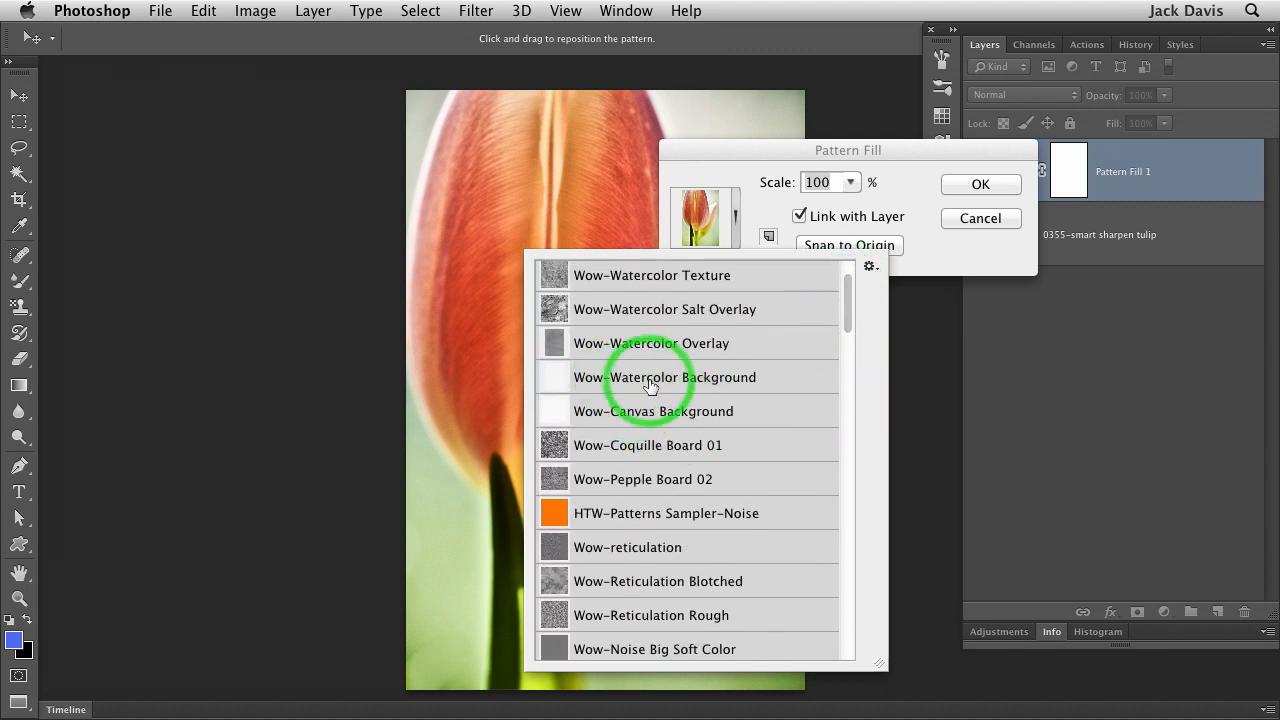
{"action": "left_click", "coordinate": [665, 377]}
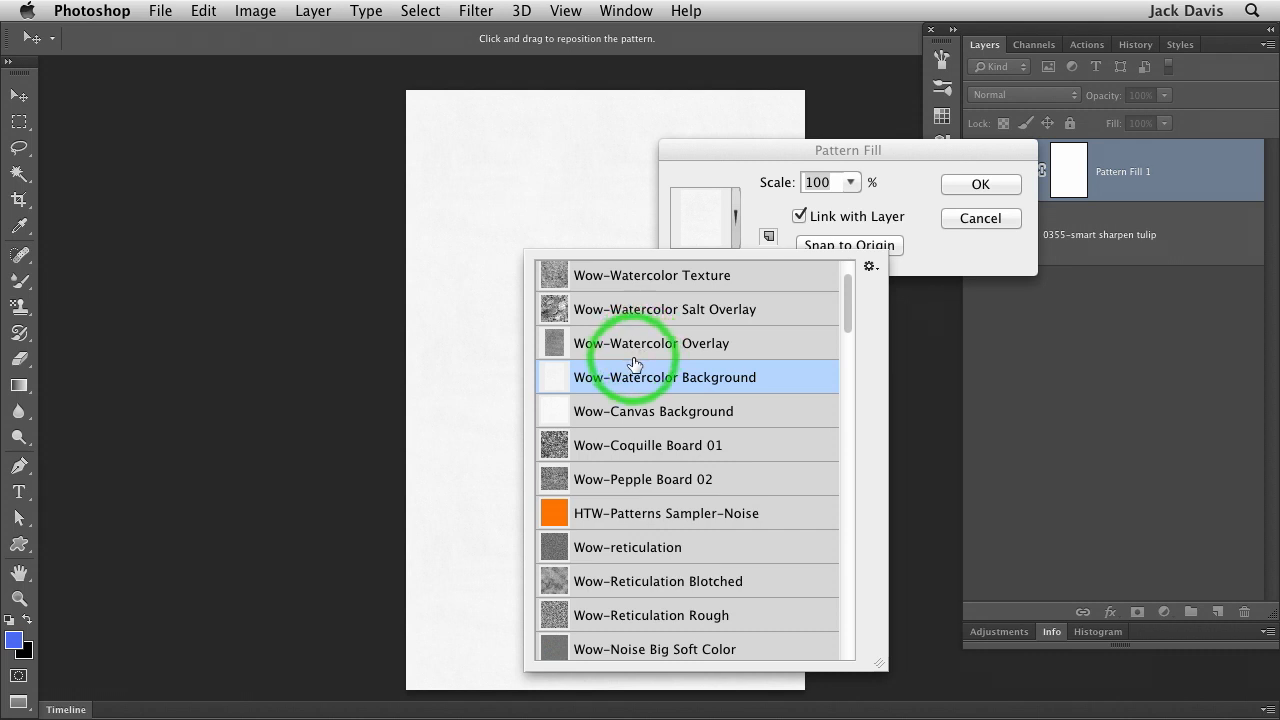
{"action": "mouse_move", "coordinate": [767, 268]}
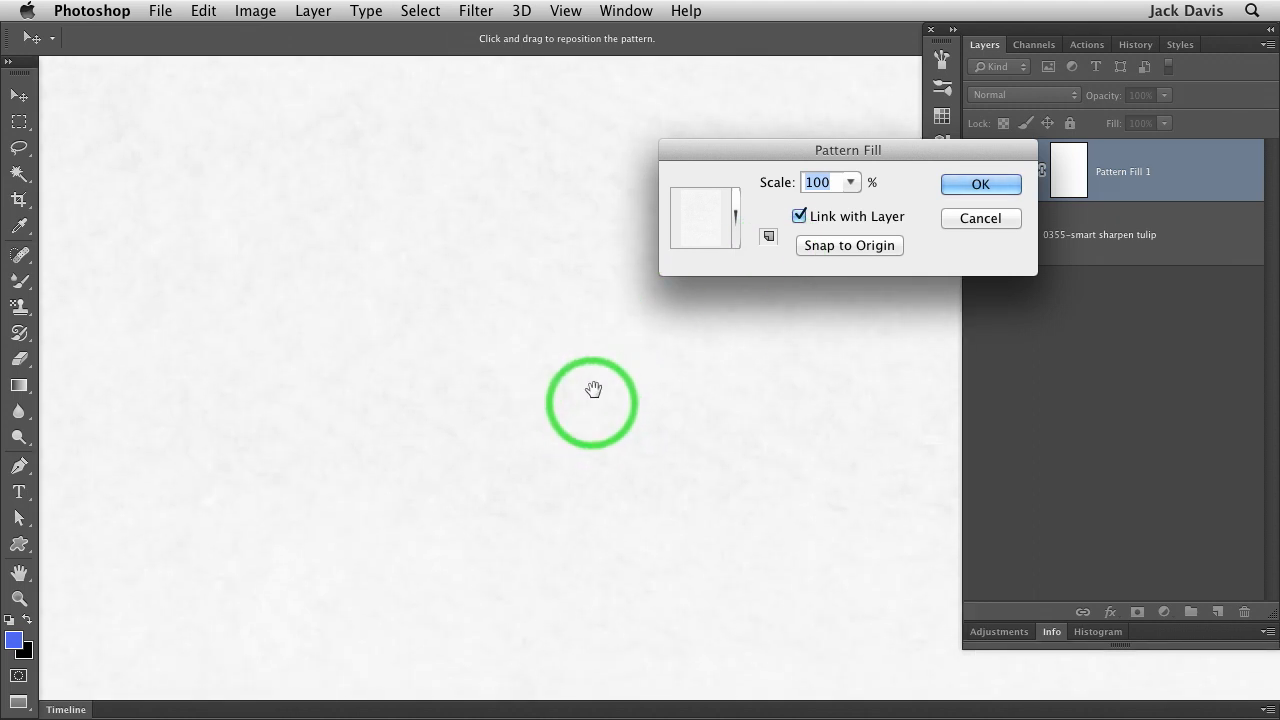
{"action": "mouse_move", "coordinate": [697, 438]}
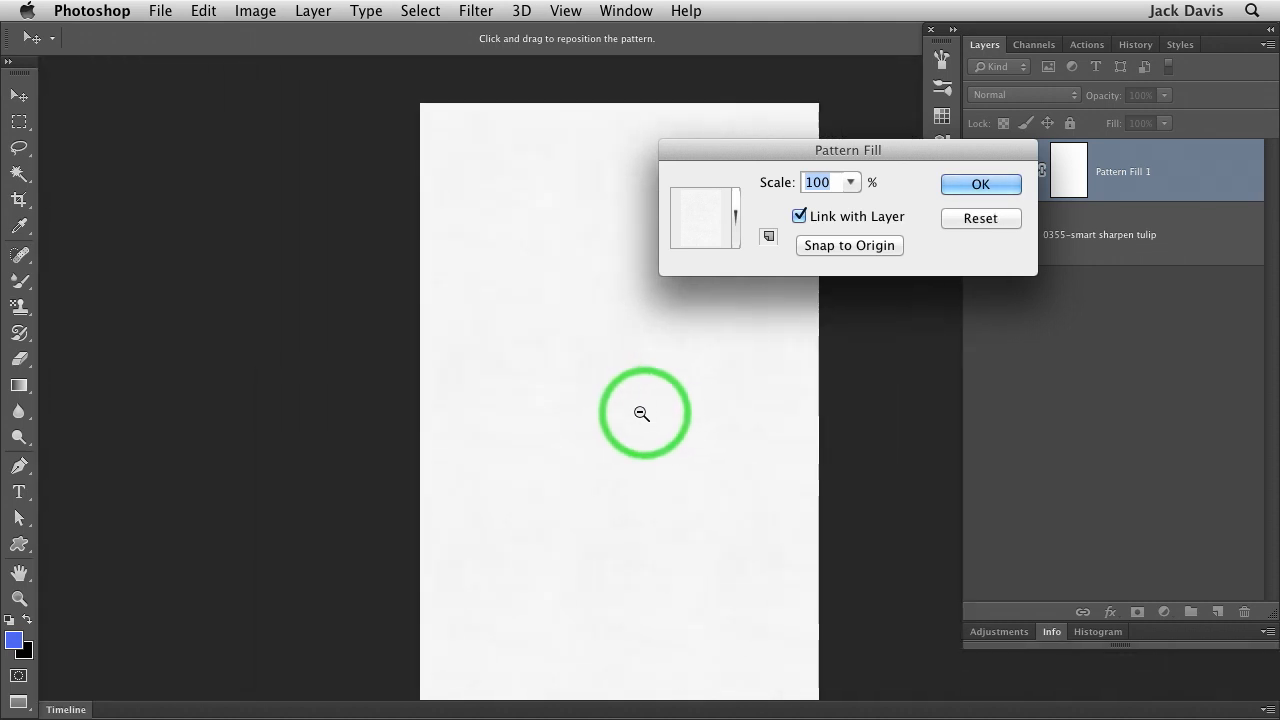
{"action": "left_click", "coordinate": [980, 184]}
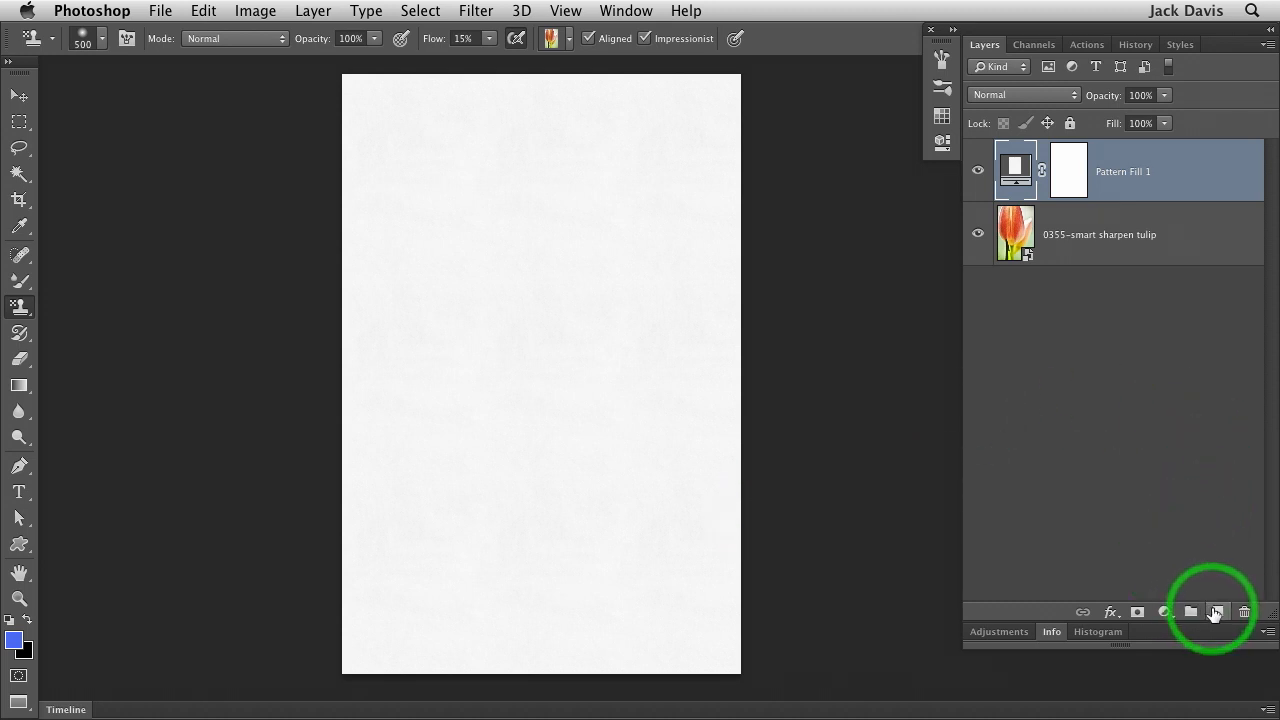
Create a new empty layer named Paint at the top of the stack
{"action": "left_click", "coordinate": [1216, 611]}
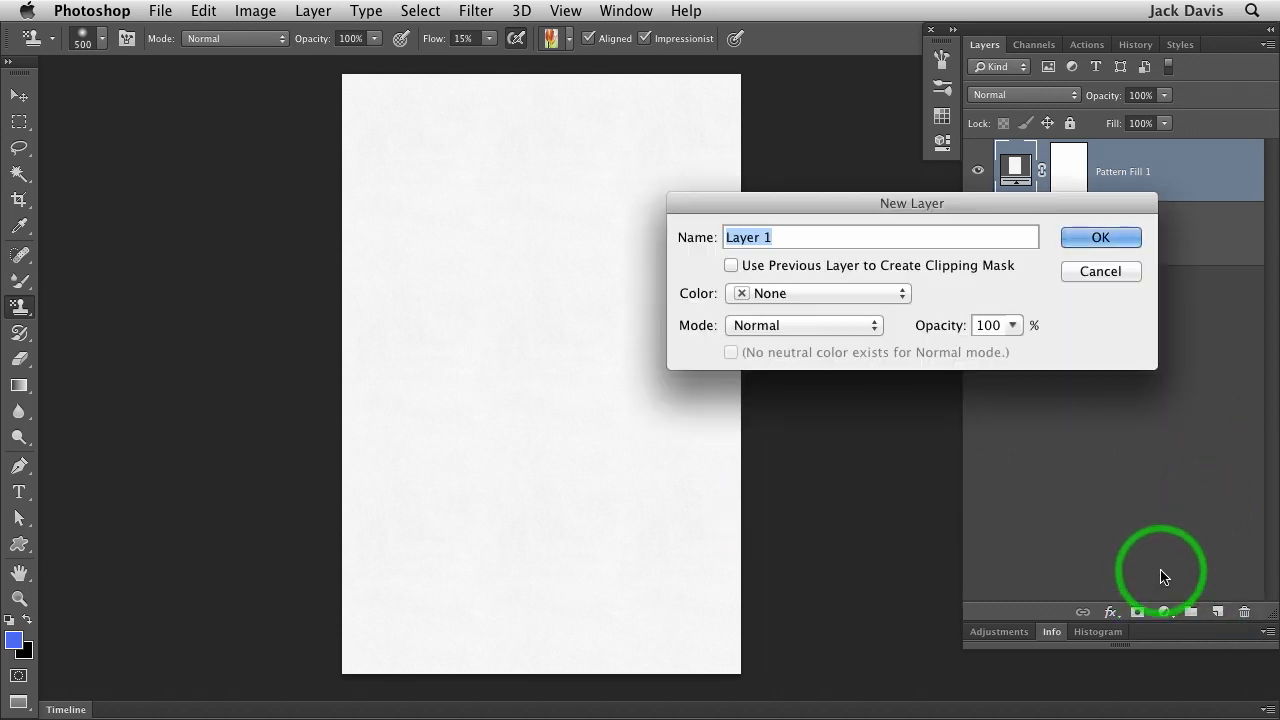
{"action": "type", "text": "Paint"}
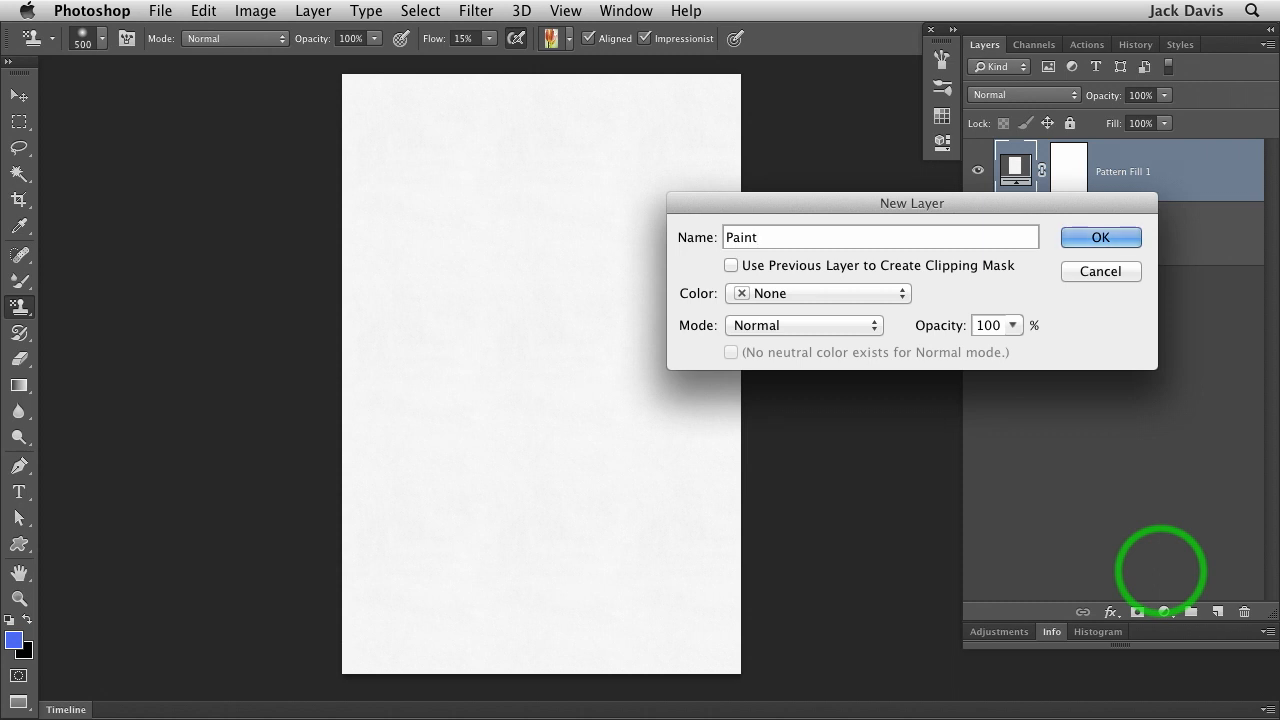
{"action": "left_click", "coordinate": [880, 237]}
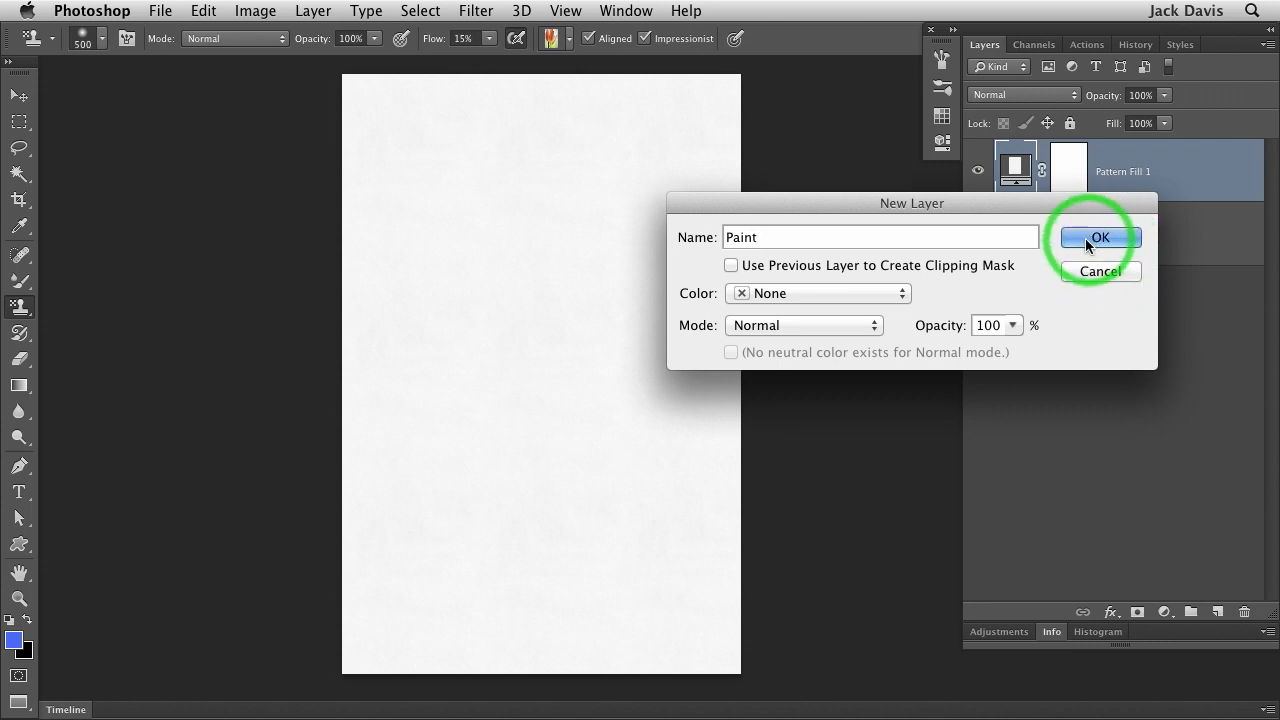
{"action": "mouse_move", "coordinate": [1085, 268]}
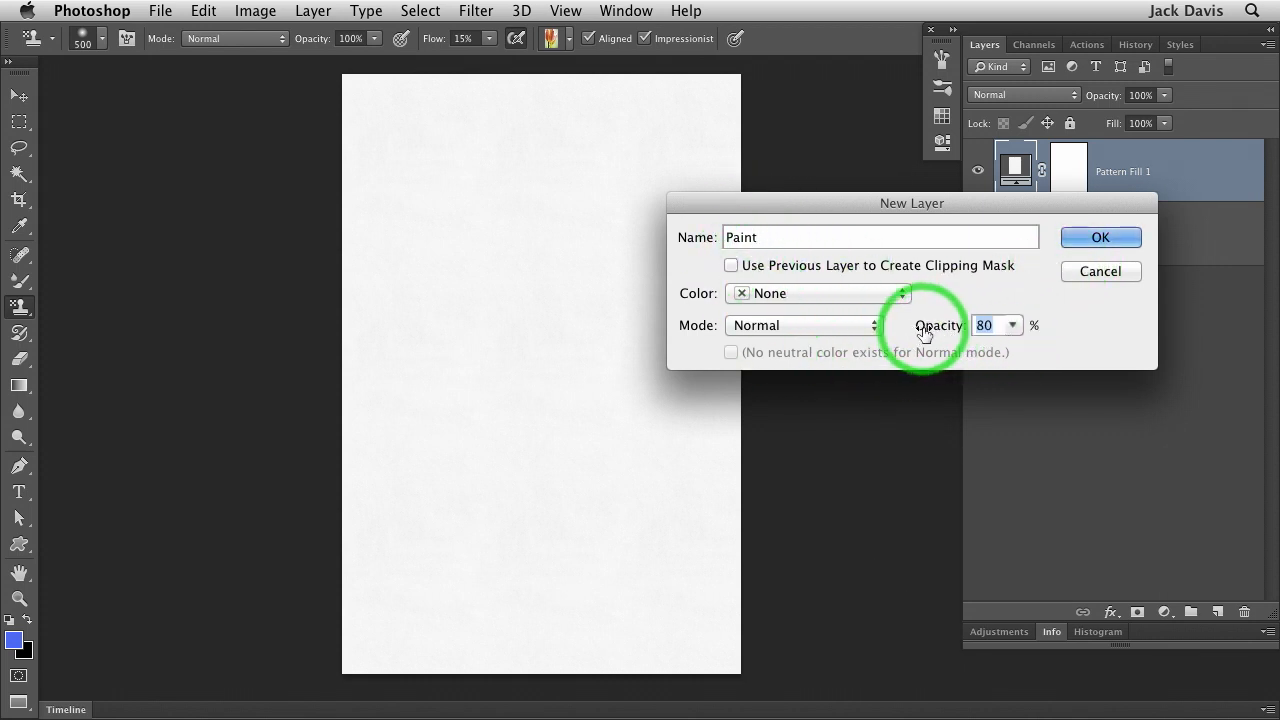
{"action": "left_click", "coordinate": [1100, 237]}
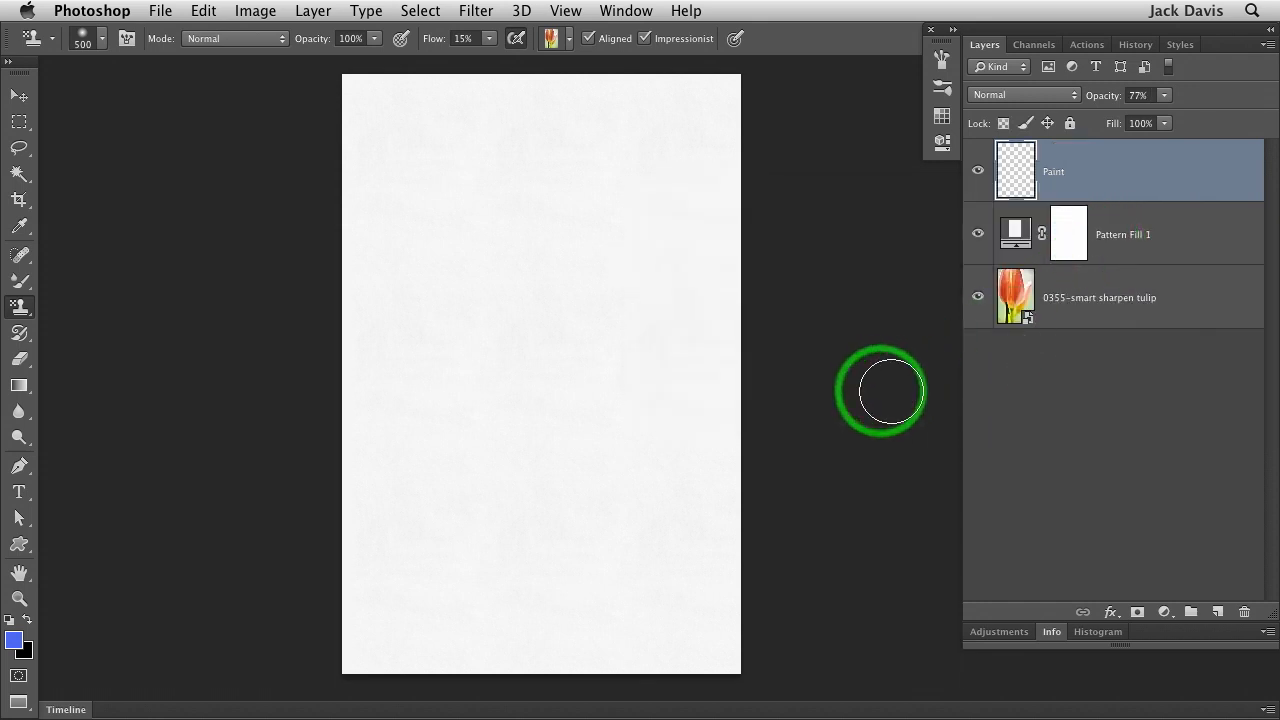
{"action": "mouse_move", "coordinate": [1098, 140]}
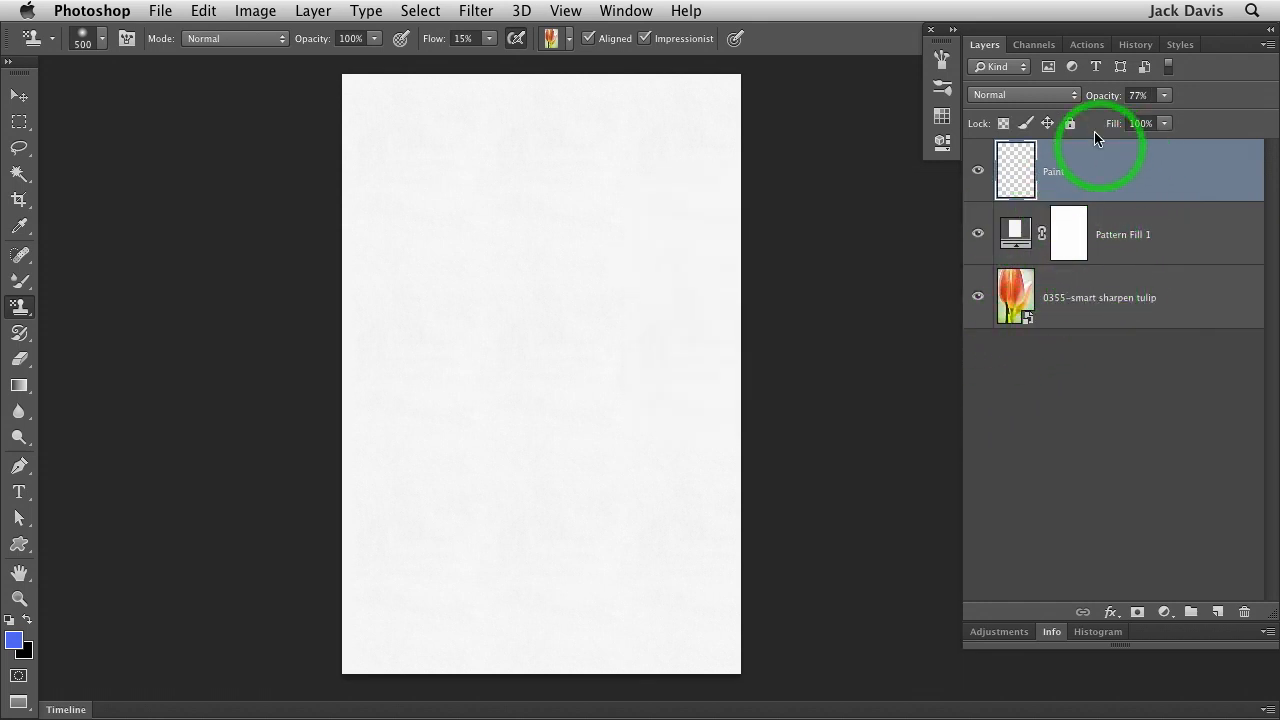
Lower Pattern Fill 1 opacity to about 79%, then reselect the Paint layer
{"action": "left_click", "coordinate": [1123, 234]}
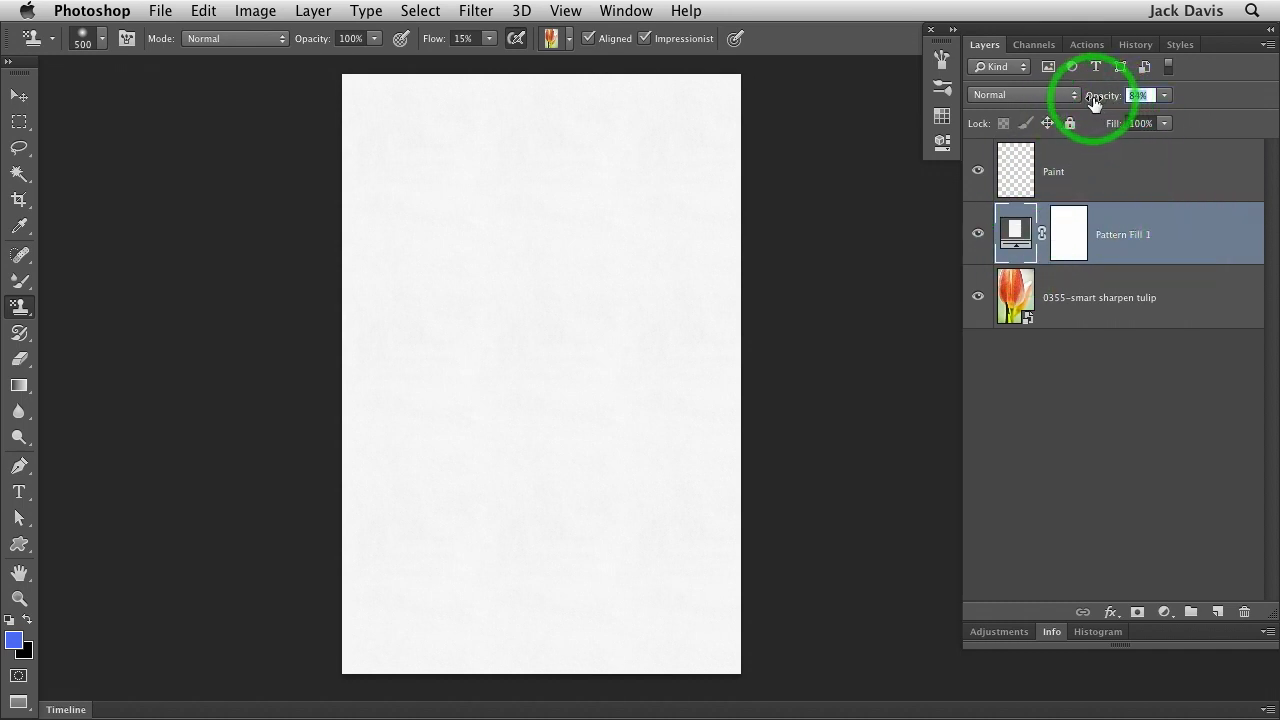
{"action": "left_click_drag", "start_coordinate": [1140, 95], "coordinate": [1100, 95]}
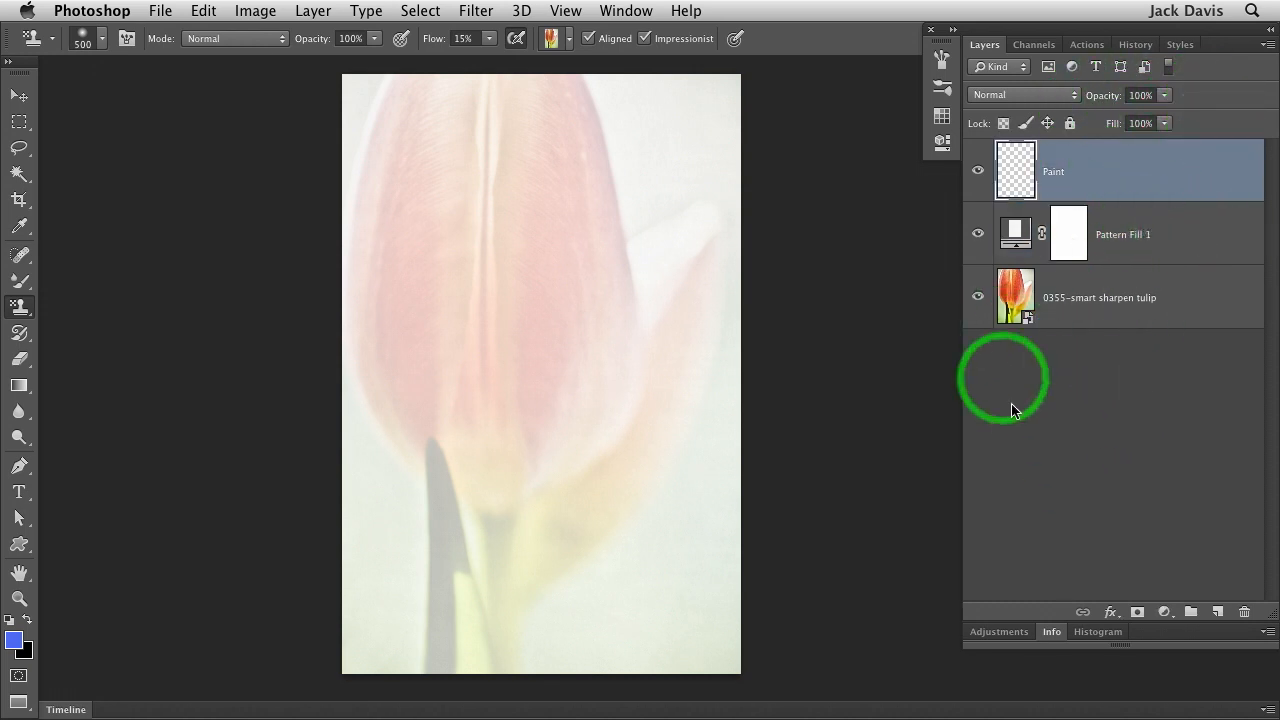
{"action": "mouse_move", "coordinate": [1070, 430]}
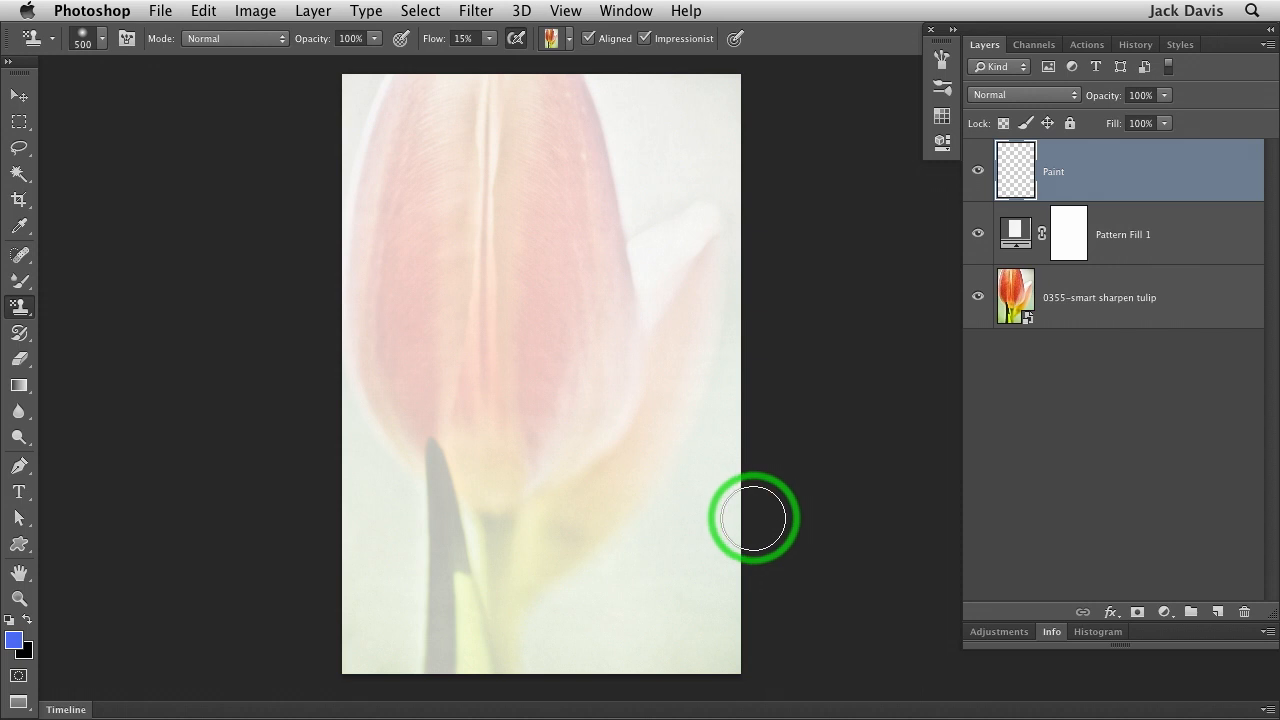
{"action": "mouse_move", "coordinate": [730, 553]}
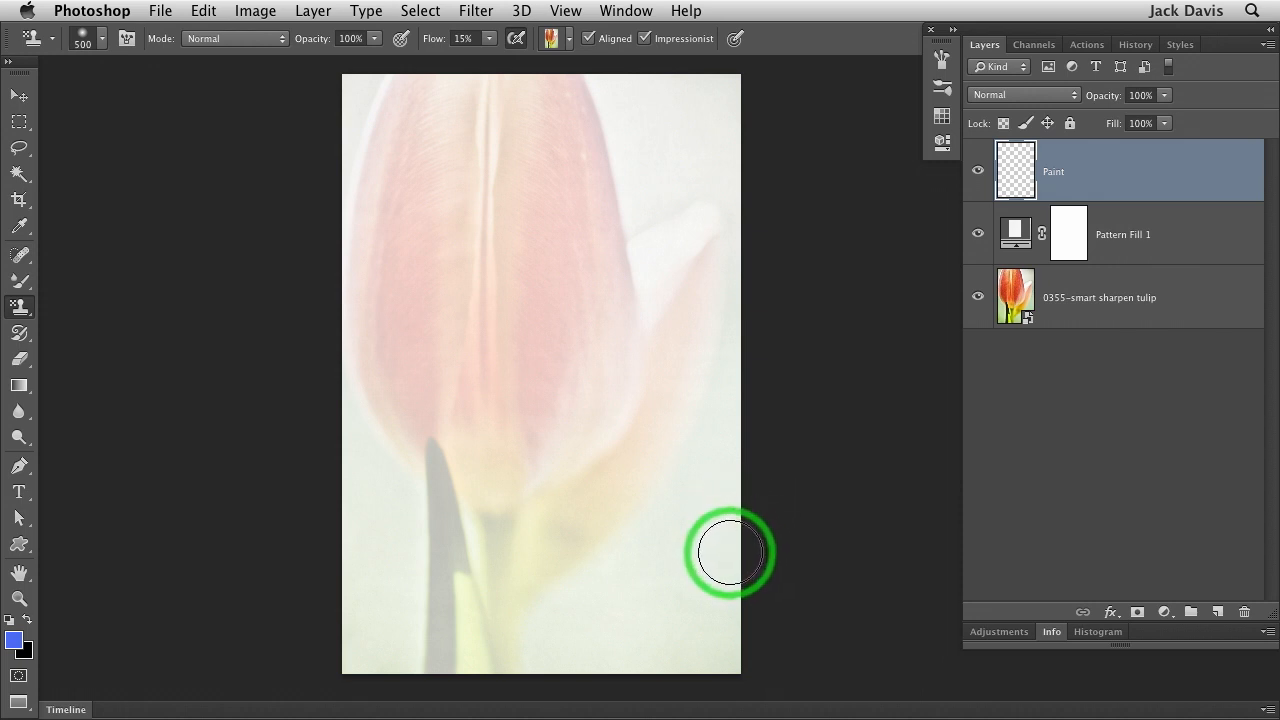
{"action": "mouse_move", "coordinate": [668, 48]}
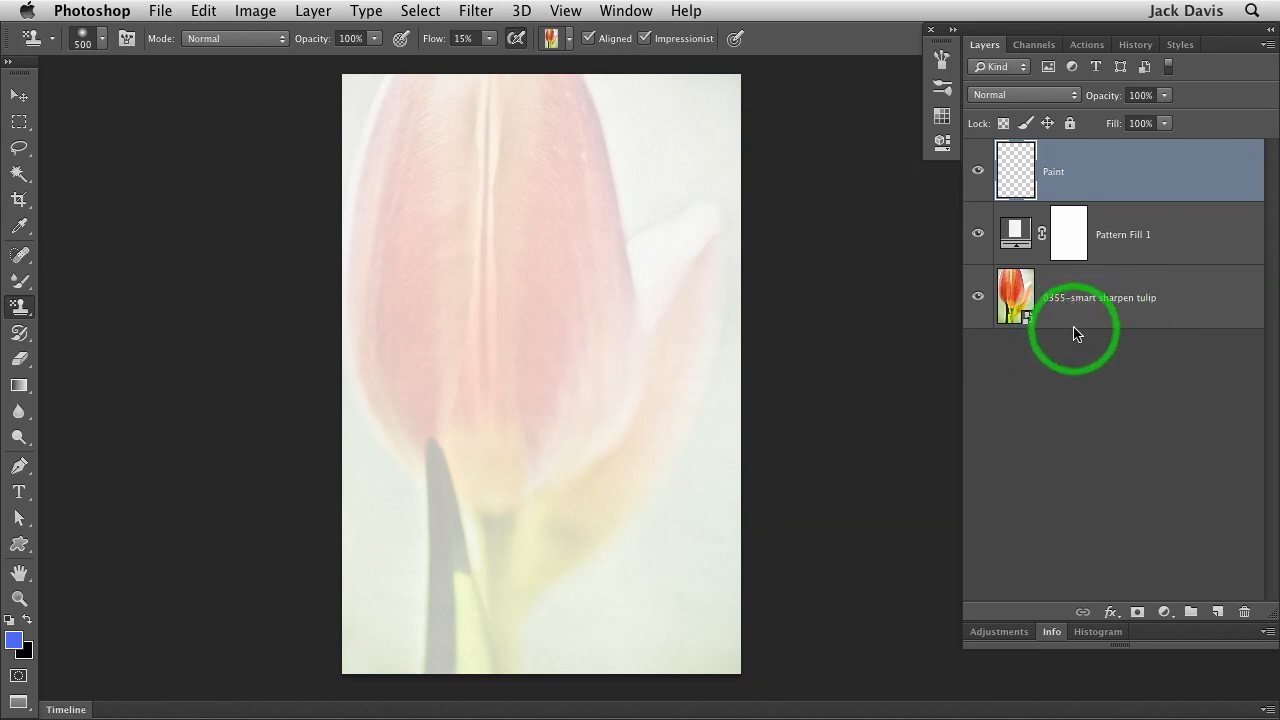
{"action": "left_click", "coordinate": [1122, 234]}
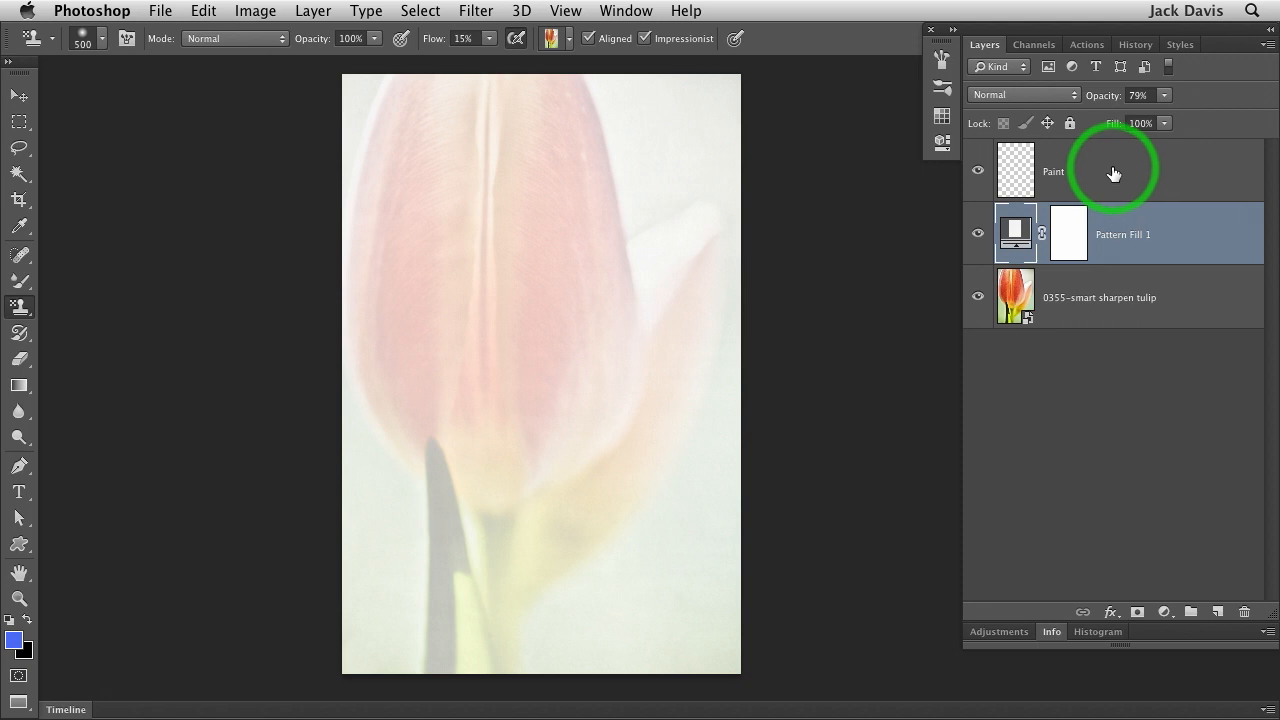
{"action": "left_click", "coordinate": [1100, 171]}
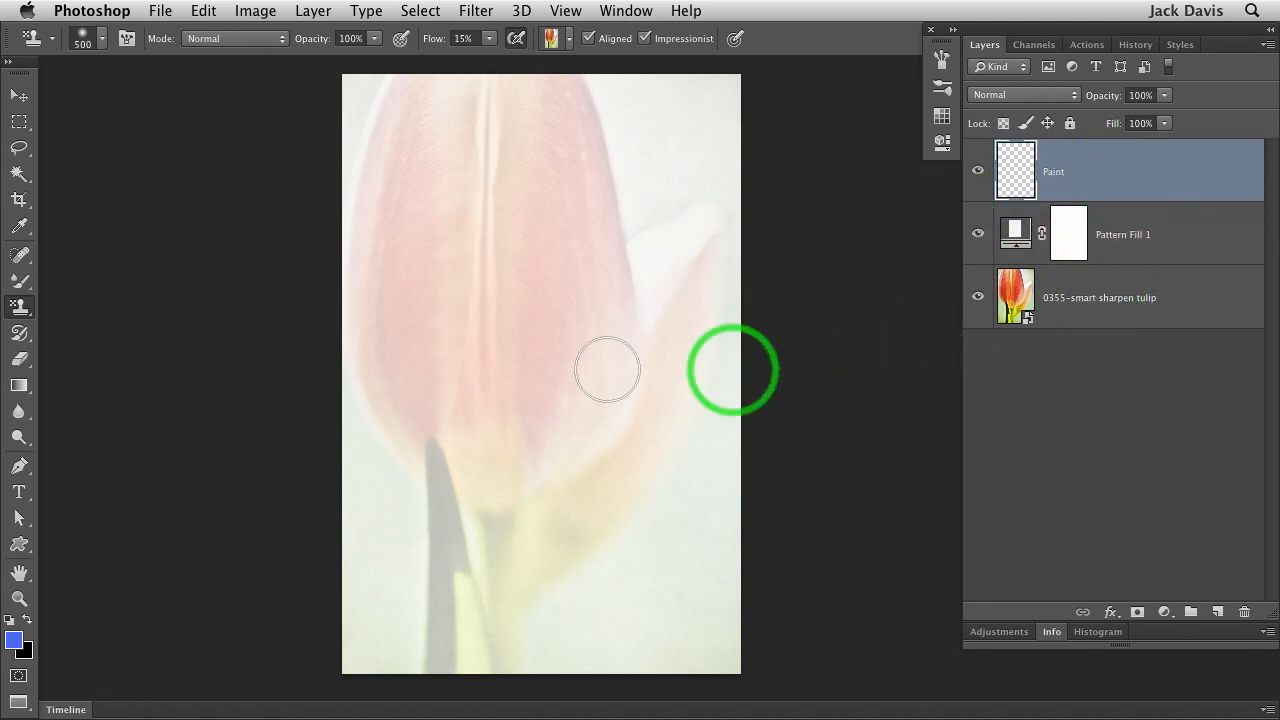
Browse the Tool Preset picker's menu of Wow-PS preset sets
{"action": "left_click", "coordinate": [100, 38]}
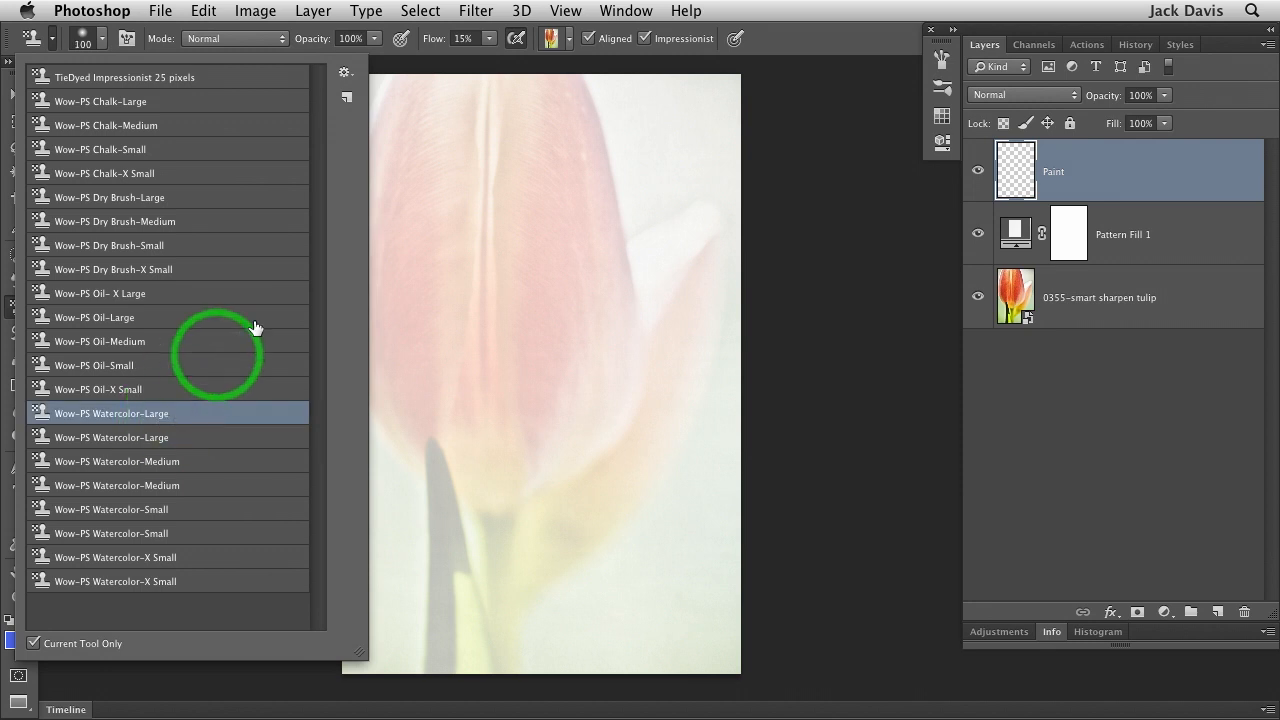
{"action": "left_click", "coordinate": [345, 72]}
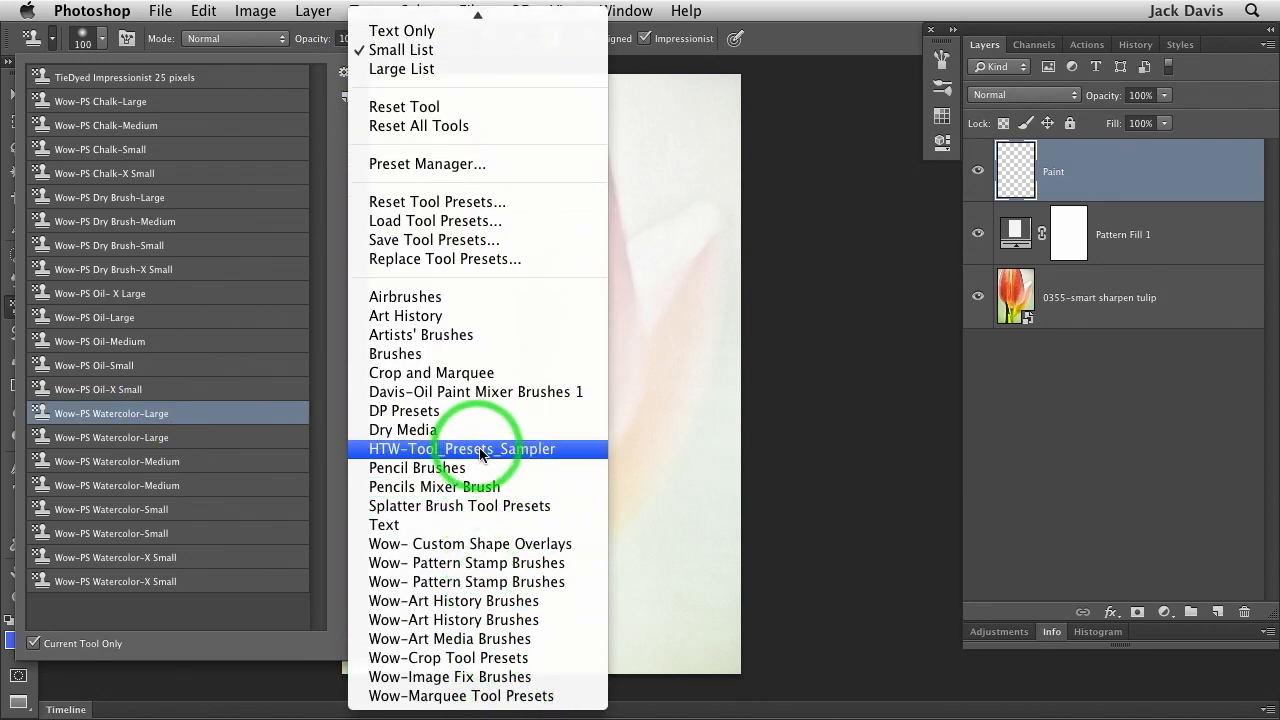
{"action": "mouse_move", "coordinate": [510, 455]}
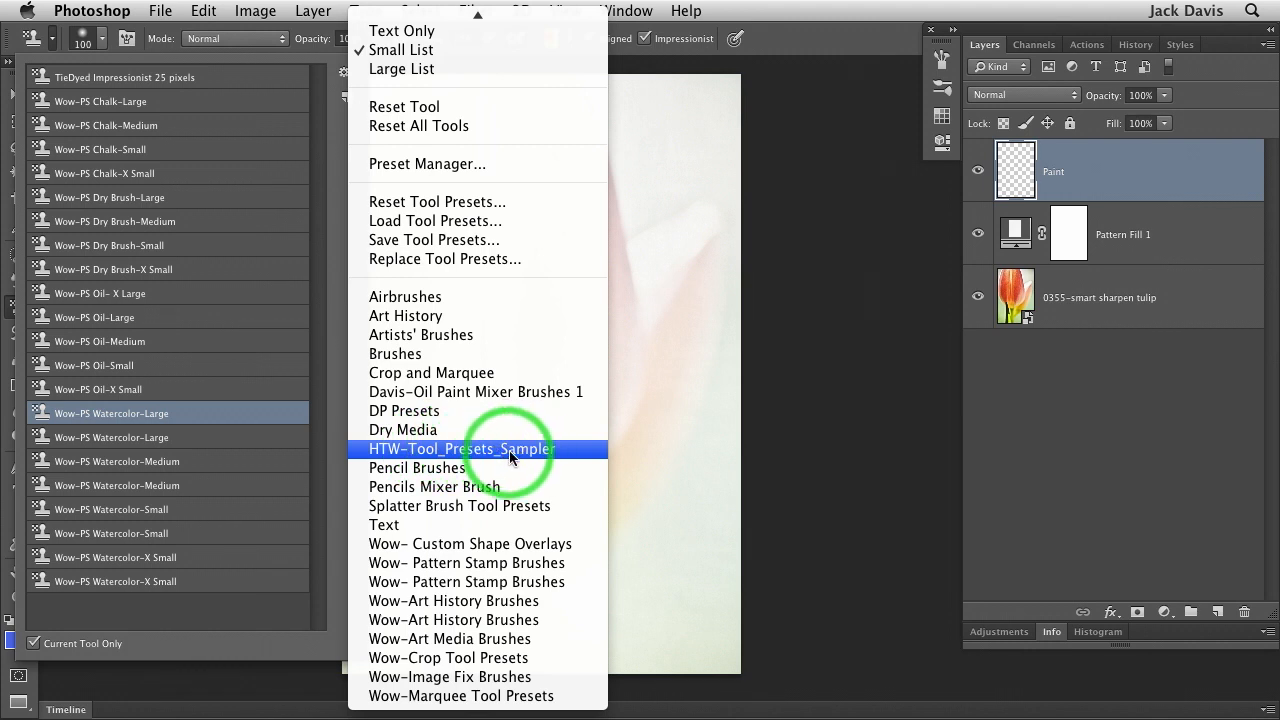
{"action": "mouse_move", "coordinate": [461, 391]}
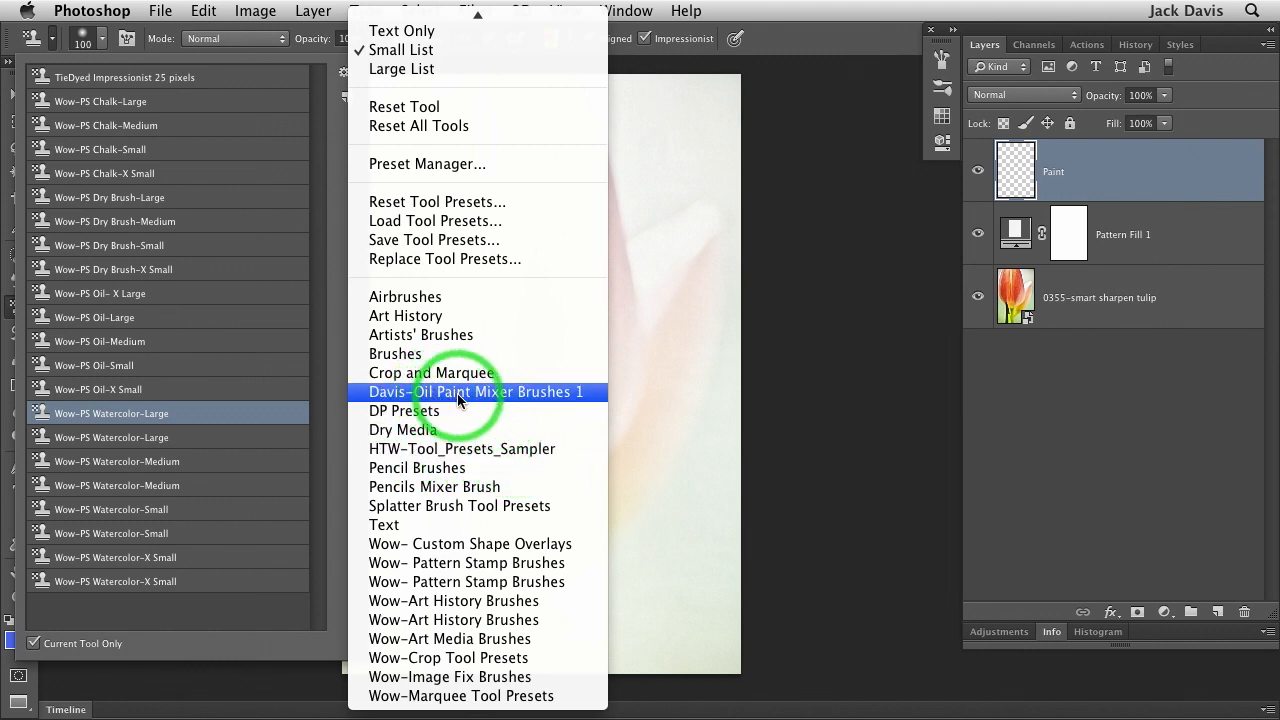
{"action": "mouse_move", "coordinate": [465, 600]}
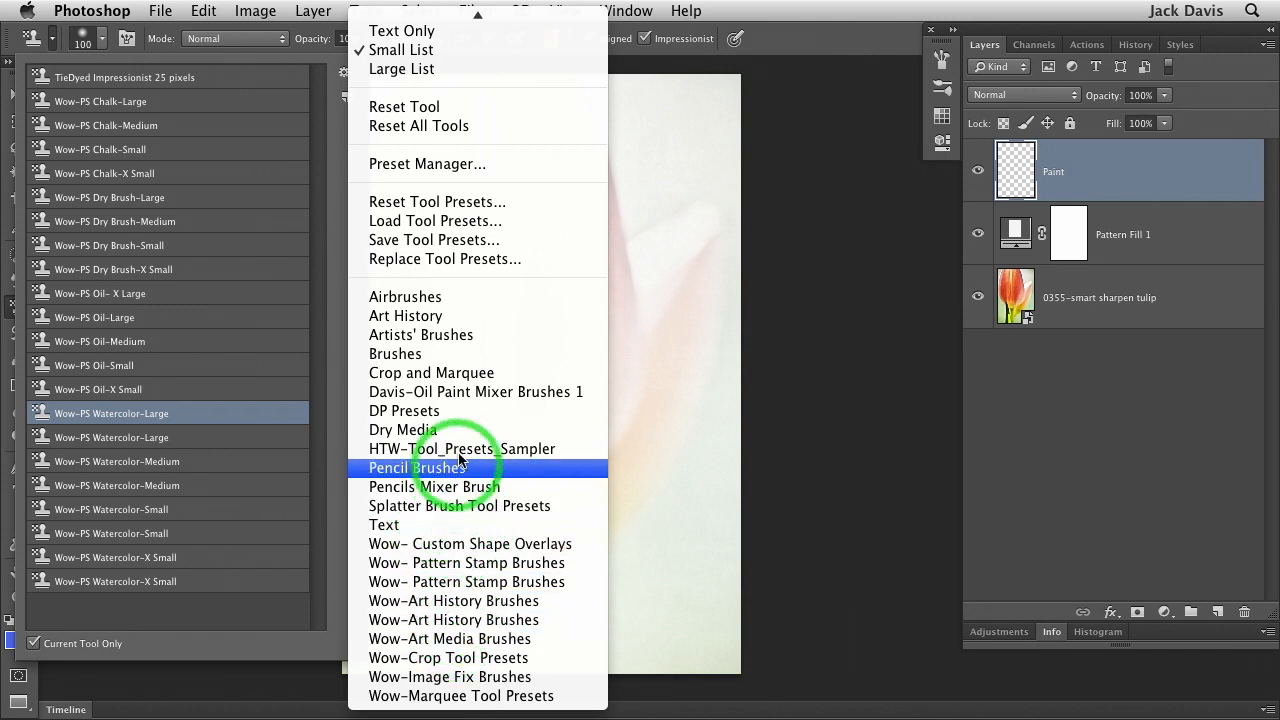
{"action": "mouse_move", "coordinate": [468, 562]}
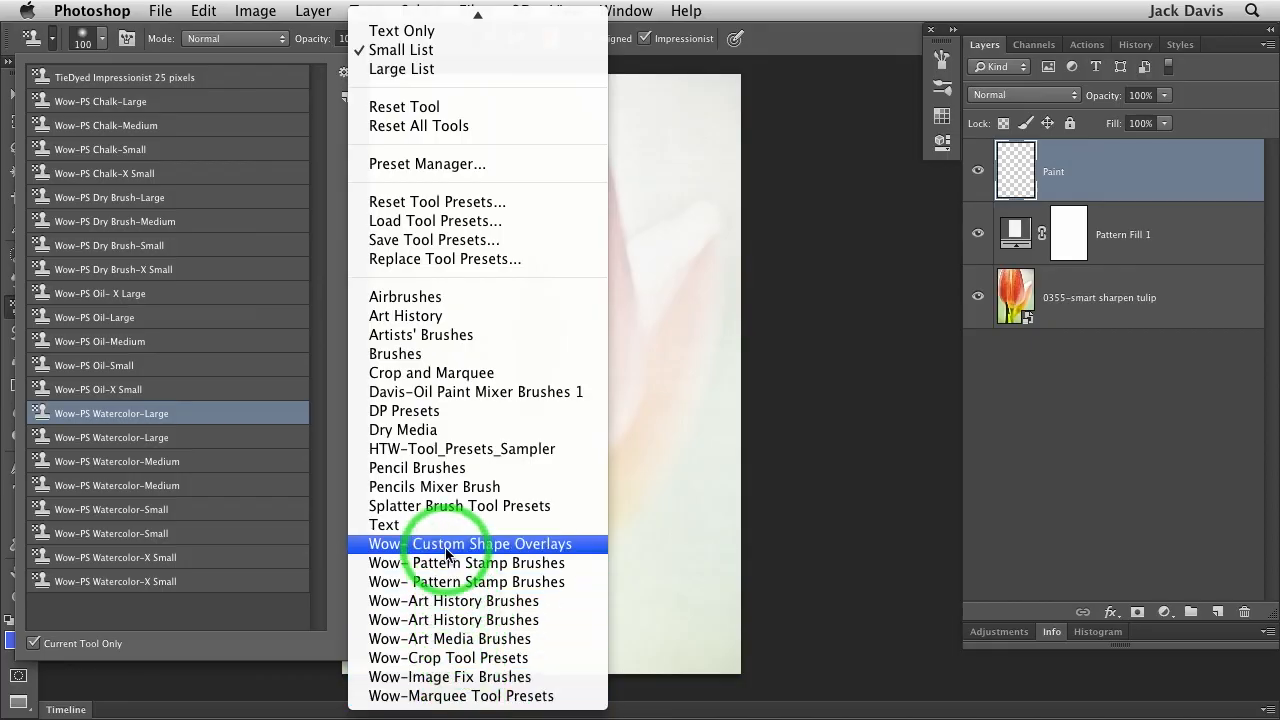
{"action": "mouse_move", "coordinate": [465, 563]}
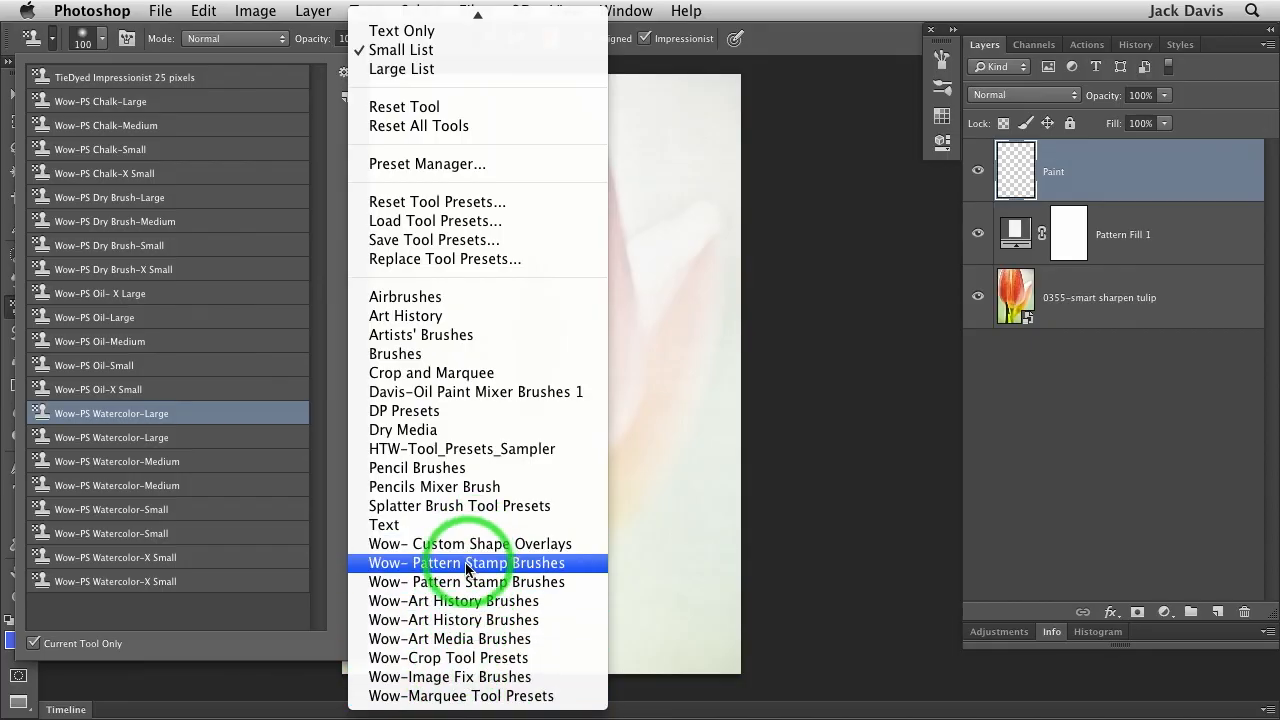
{"action": "mouse_move", "coordinate": [437, 677]}
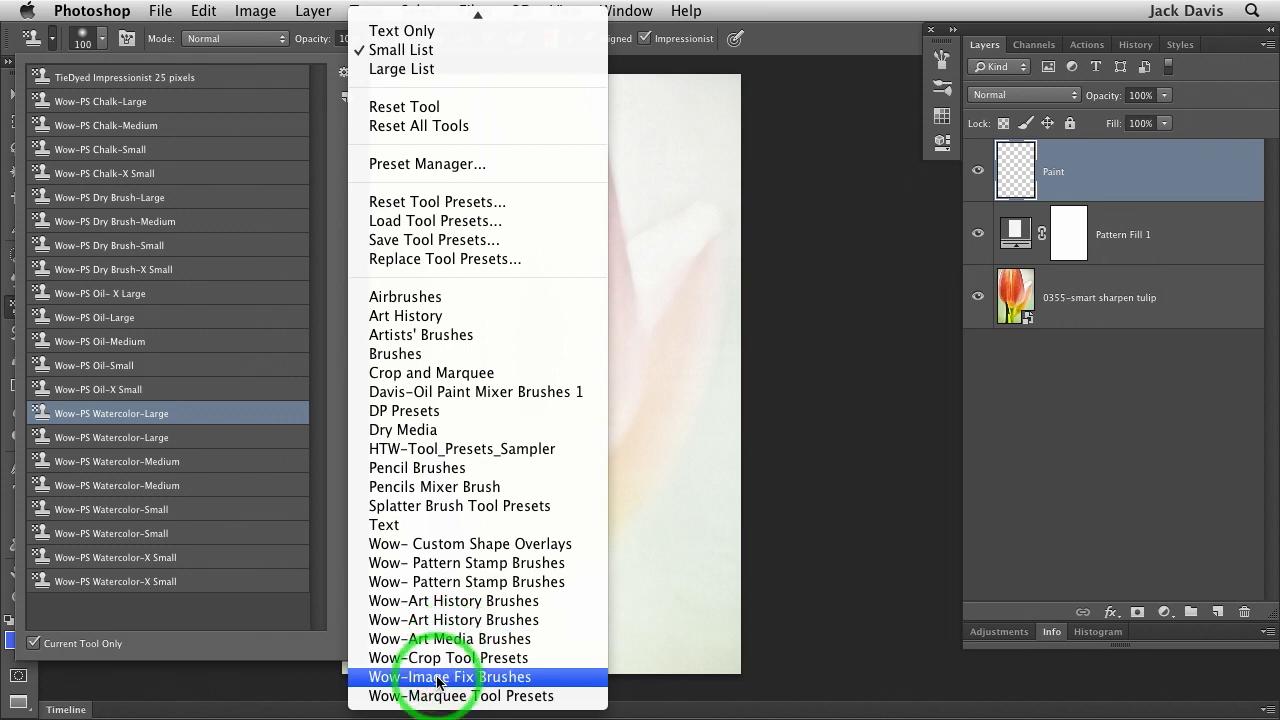
{"action": "mouse_move", "coordinate": [825, 105]}
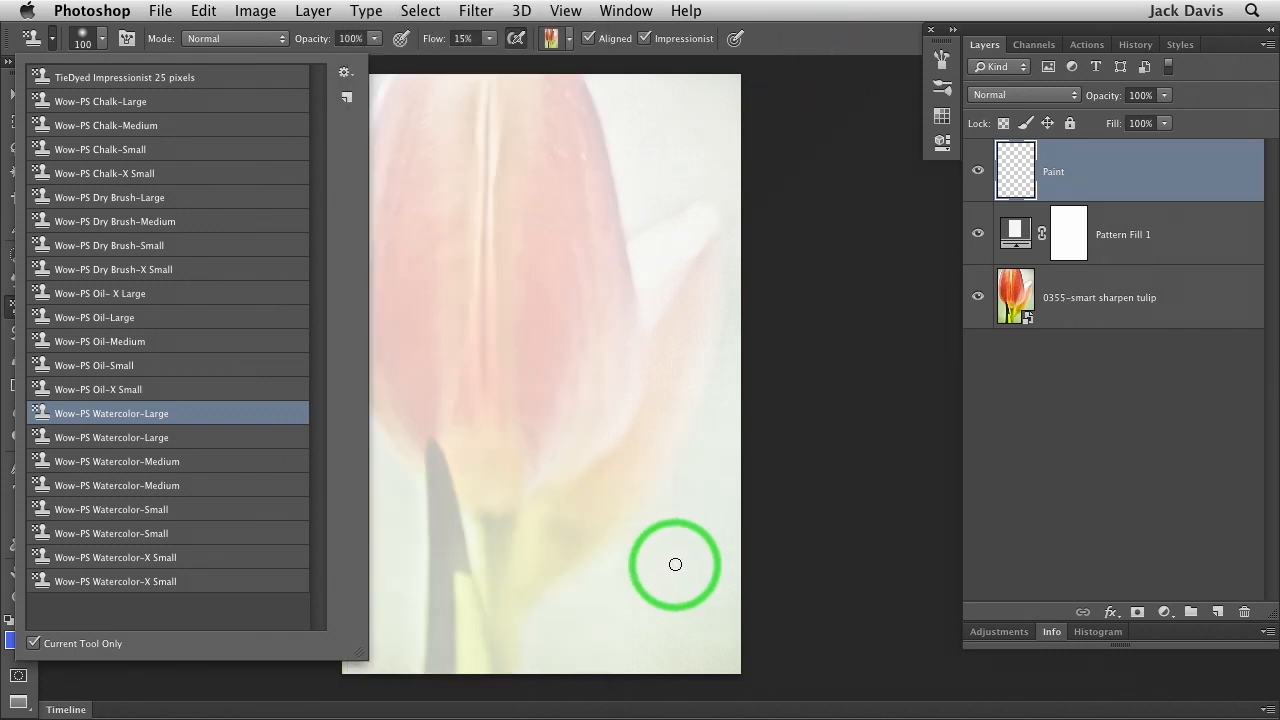
{"action": "mouse_move", "coordinate": [683, 564]}
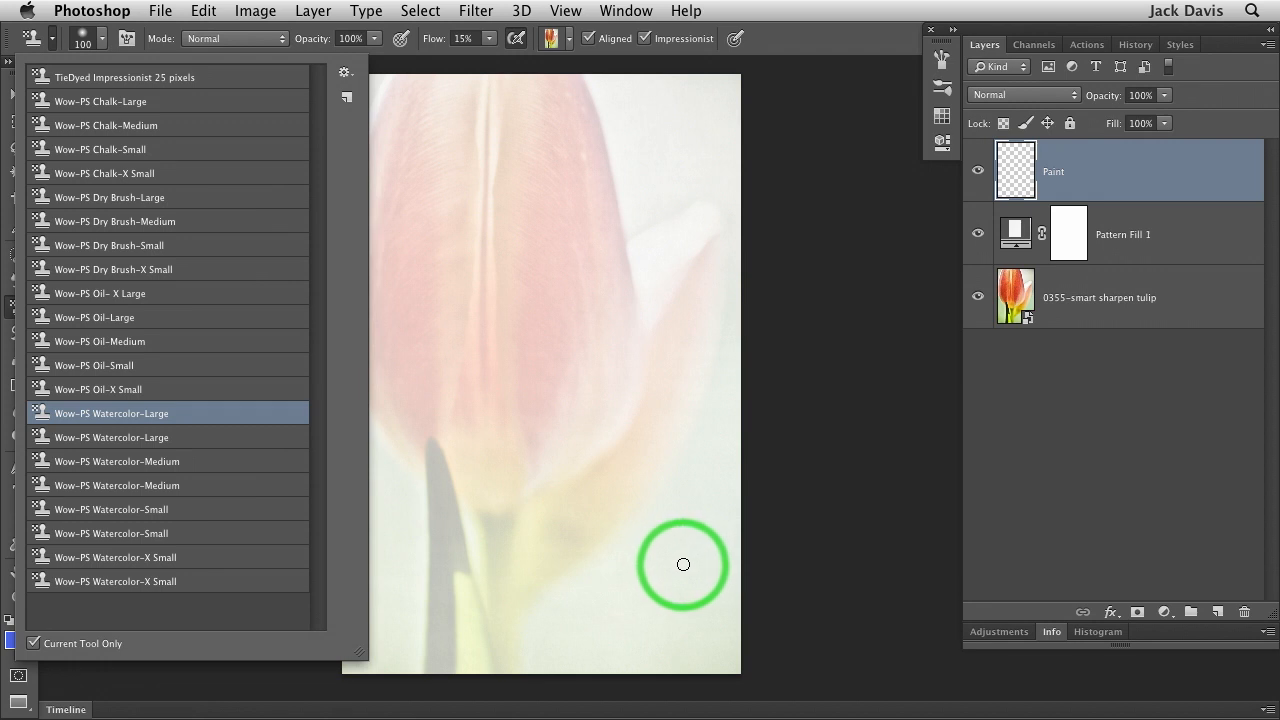
{"action": "mouse_move", "coordinate": [790, 45]}
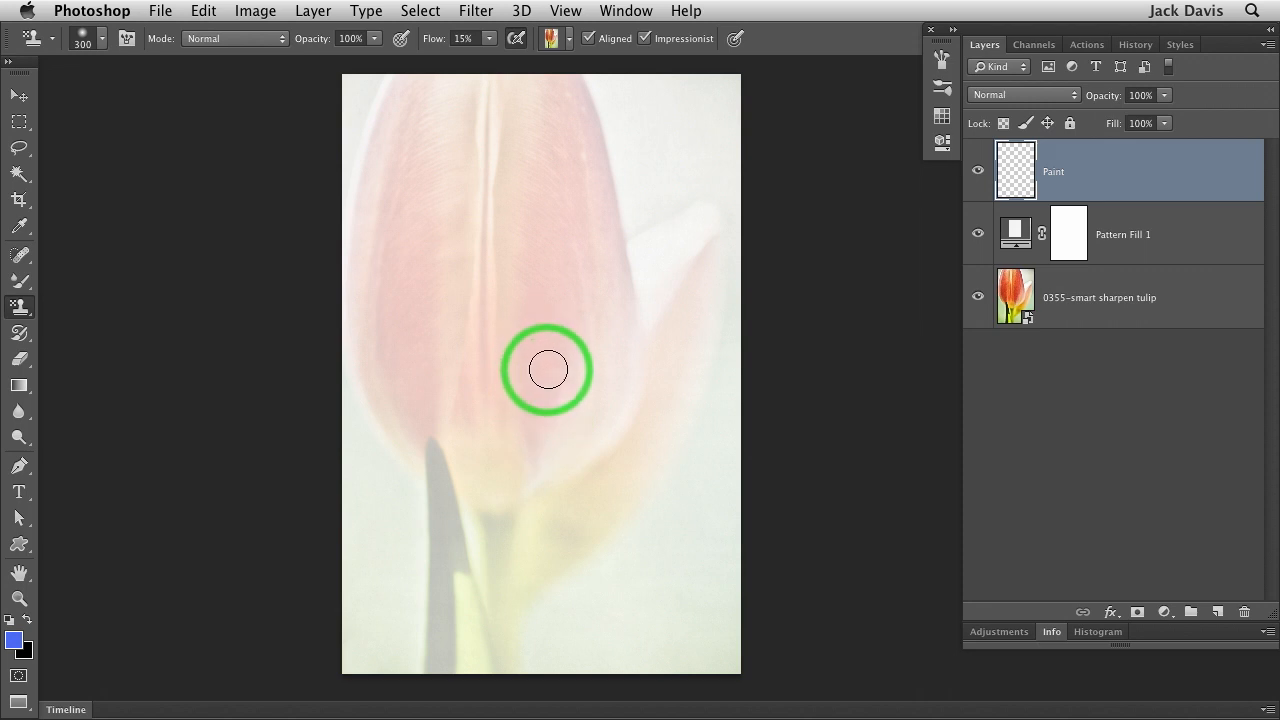
{"action": "mouse_move", "coordinate": [552, 350]}
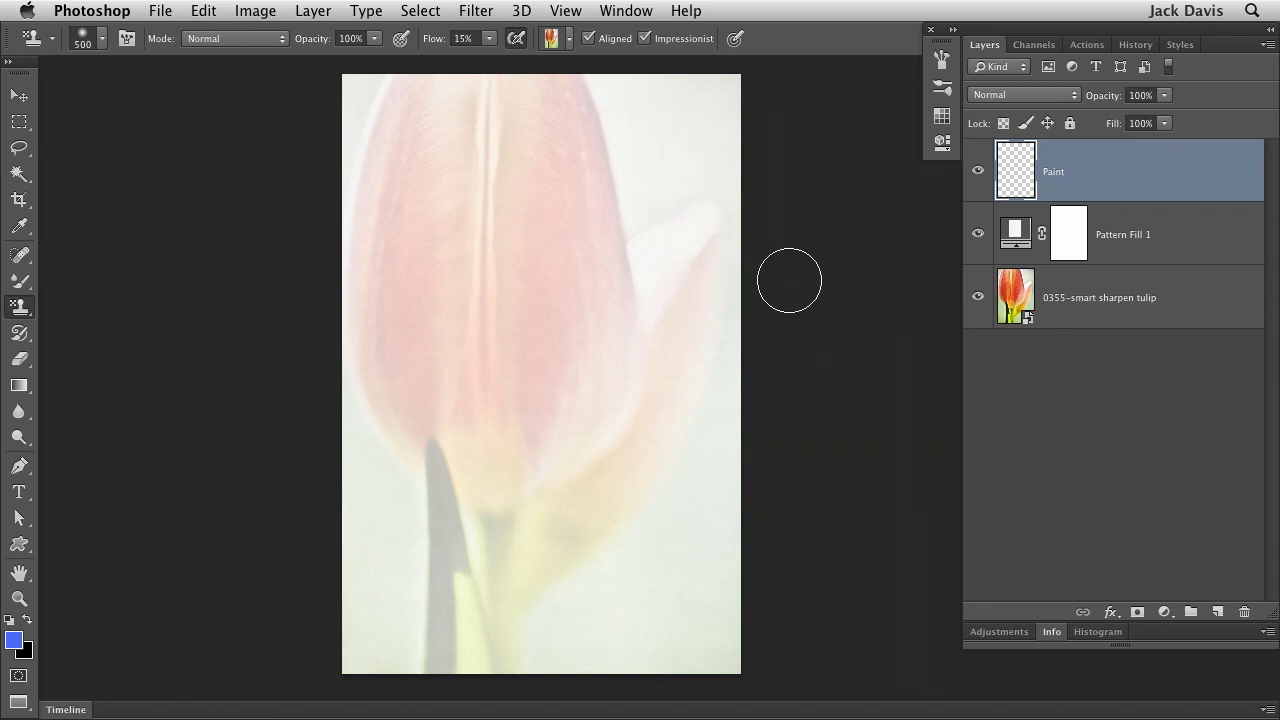
{"action": "mouse_move", "coordinate": [619, 80]}
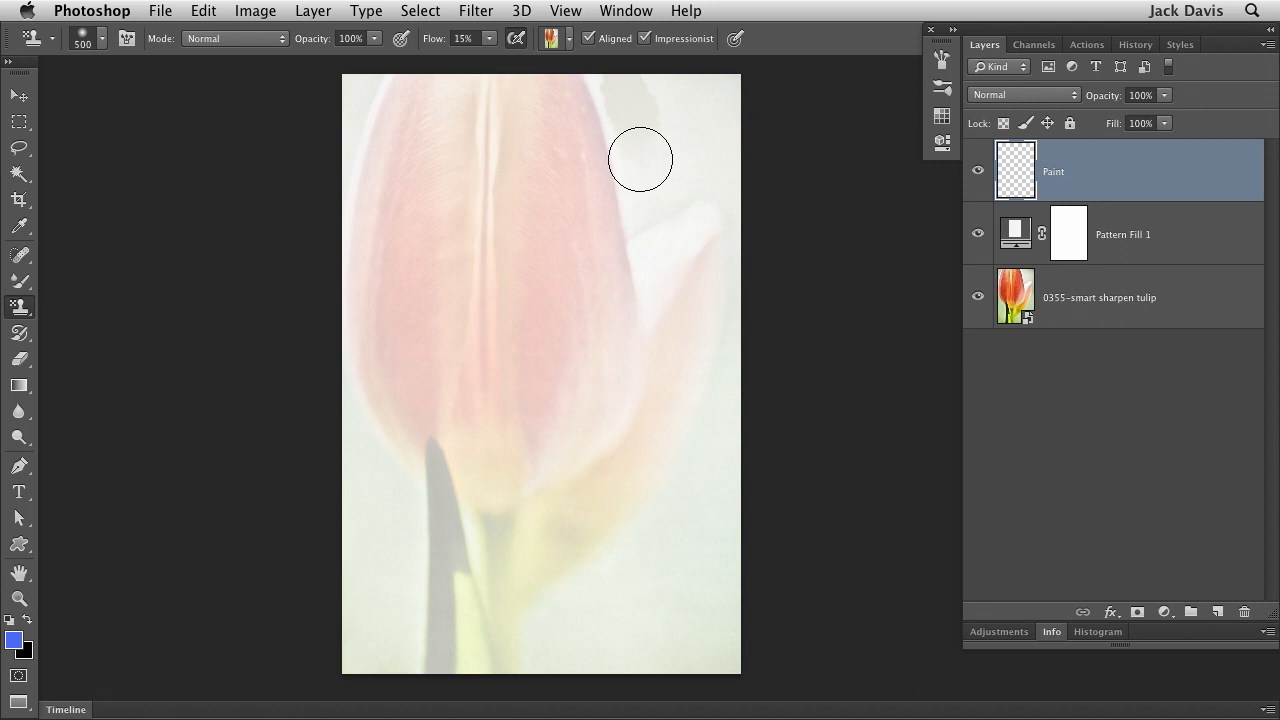
{"action": "mouse_move", "coordinate": [640, 208]}
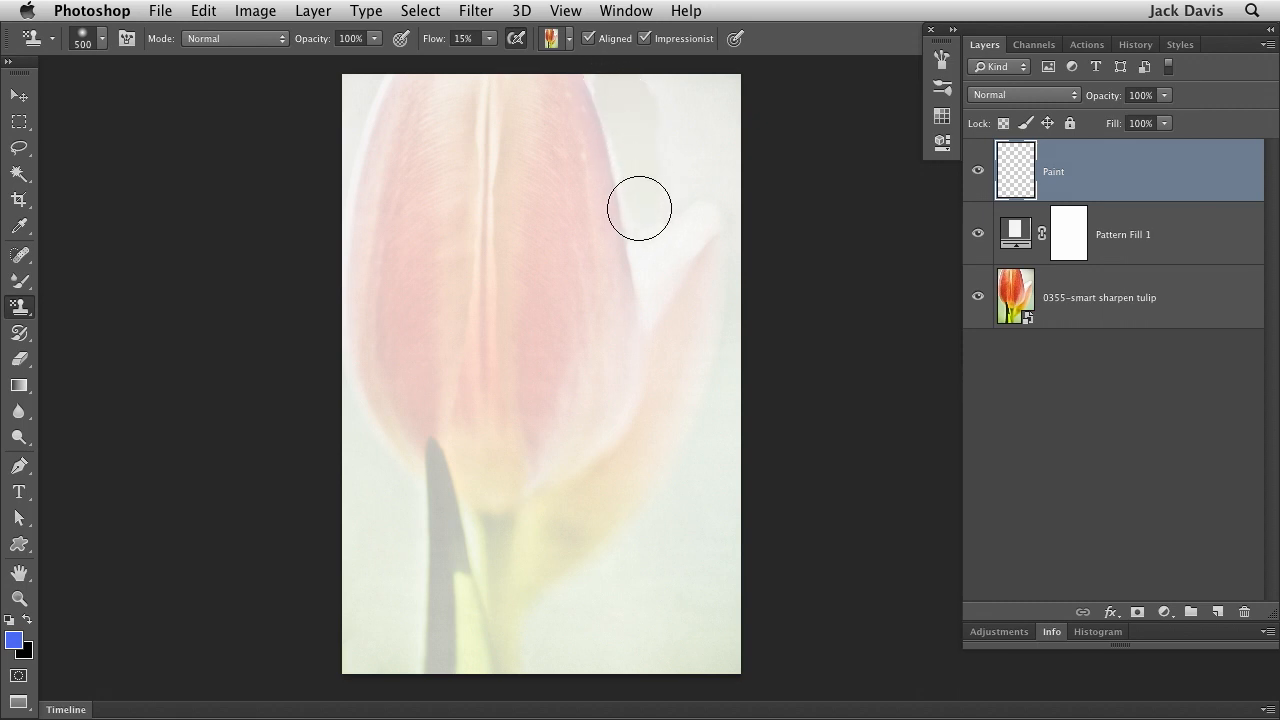